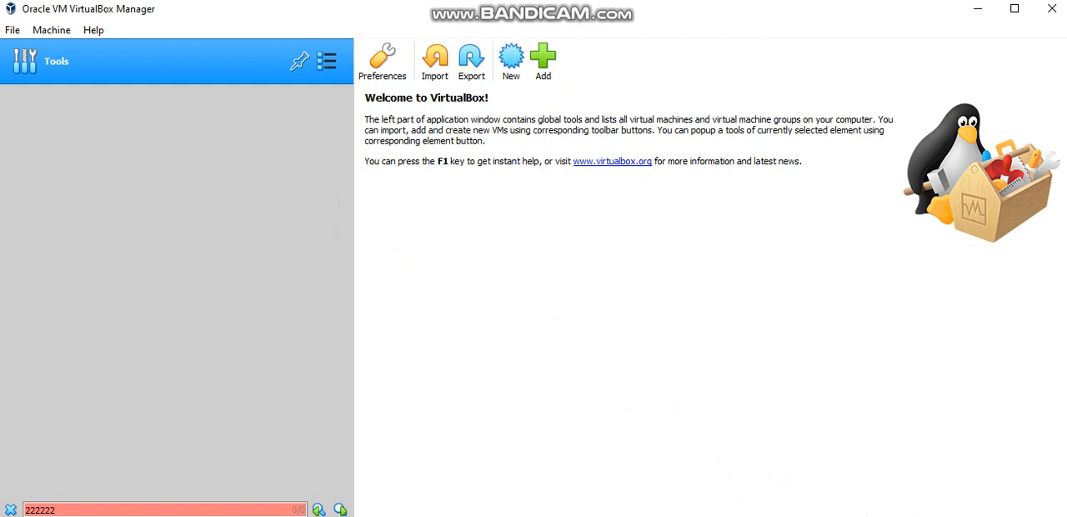
mouse_move(136, 150)
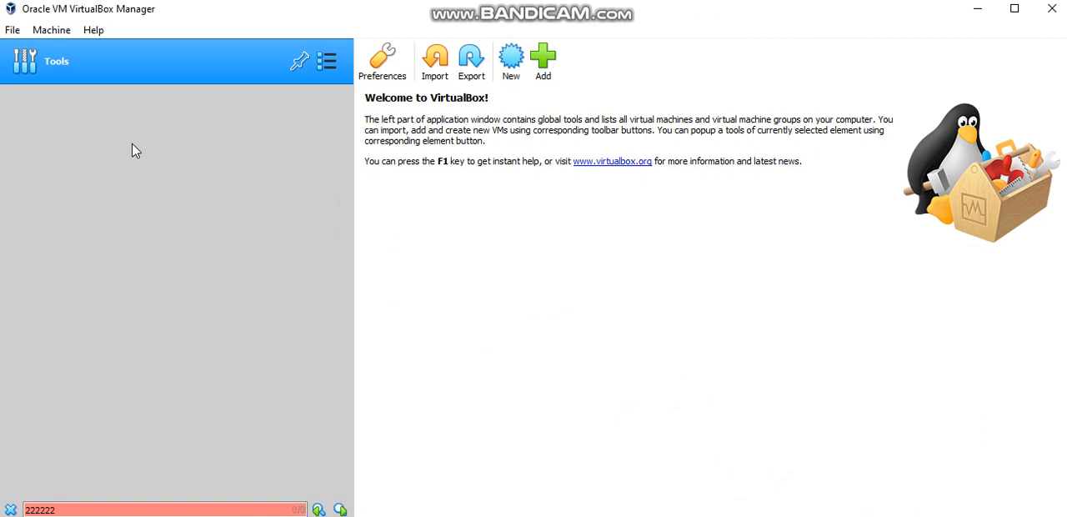
Open the Machine menu in VirtualBox Manager to reach the new-machine options
click(51, 29)
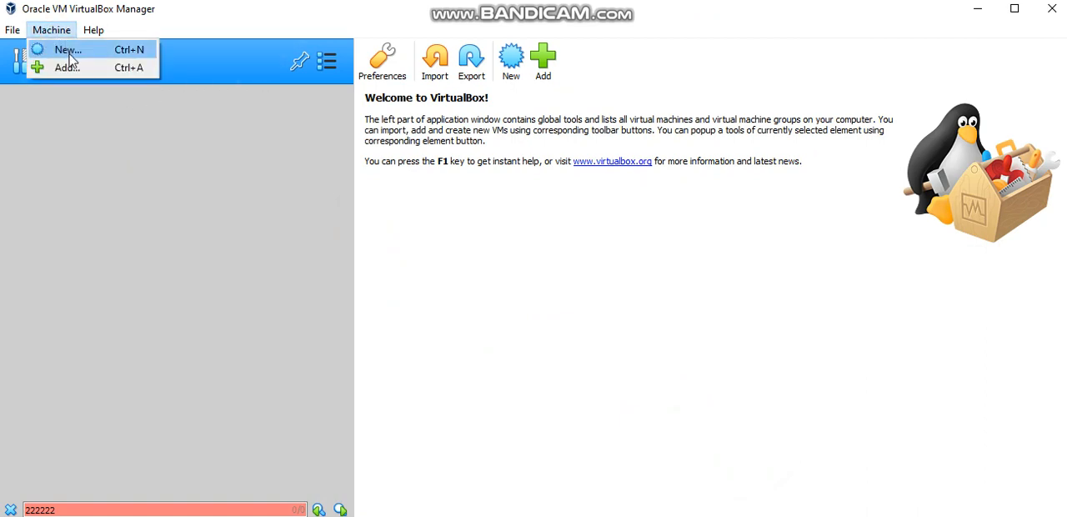
Create a new VM named Goautodial, type Linux, version Red Hat (64-bit), and continue
click(67, 49)
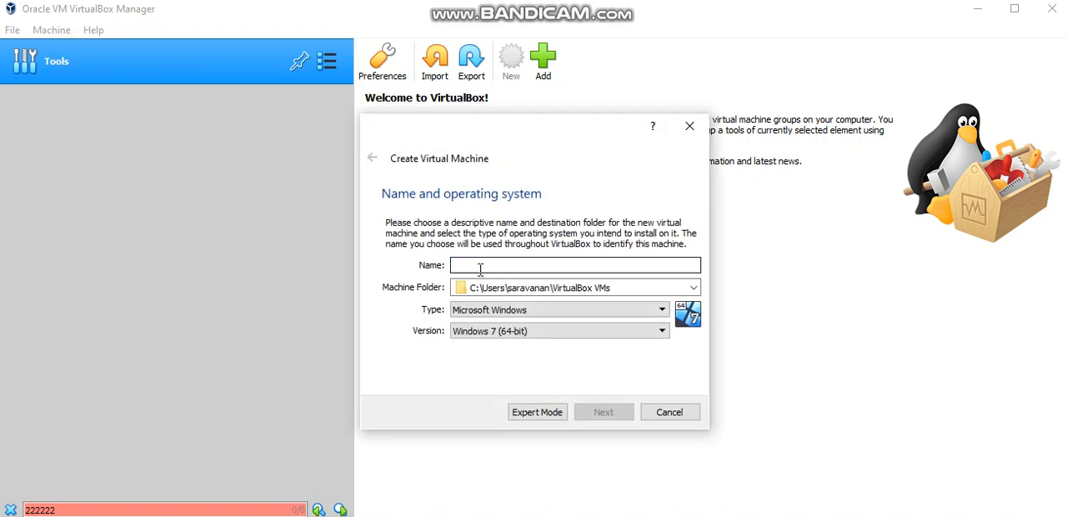
text(G)
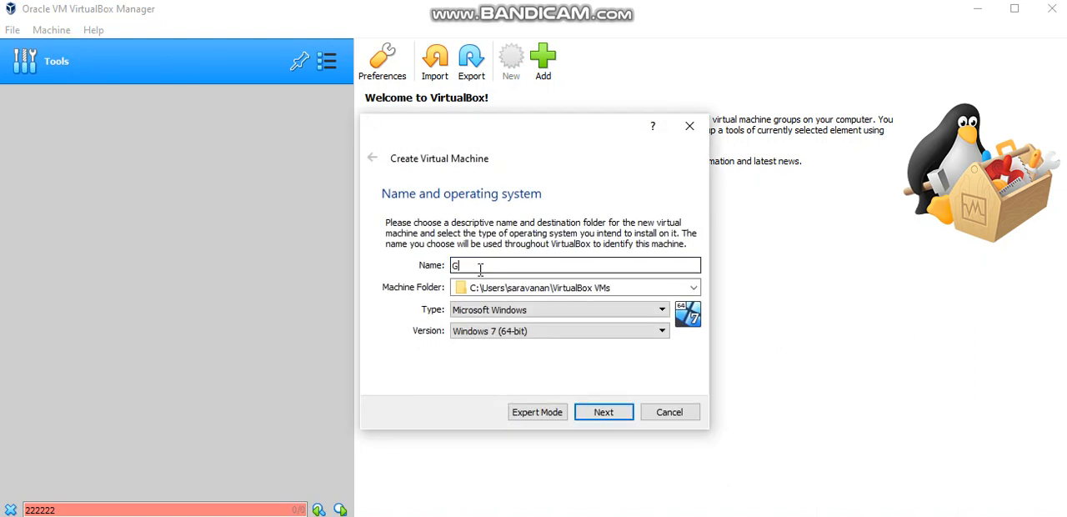
text(oaut)
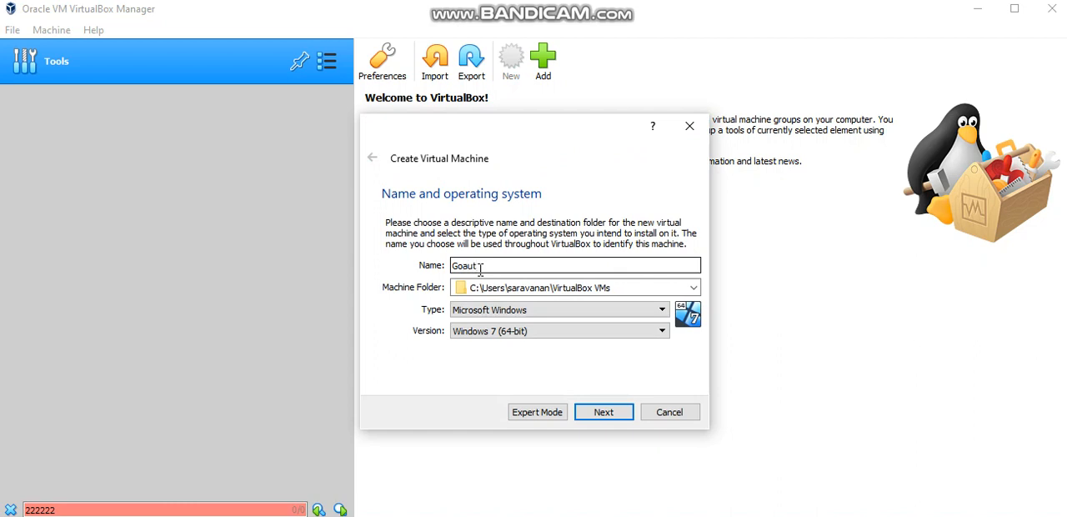
text(odial)
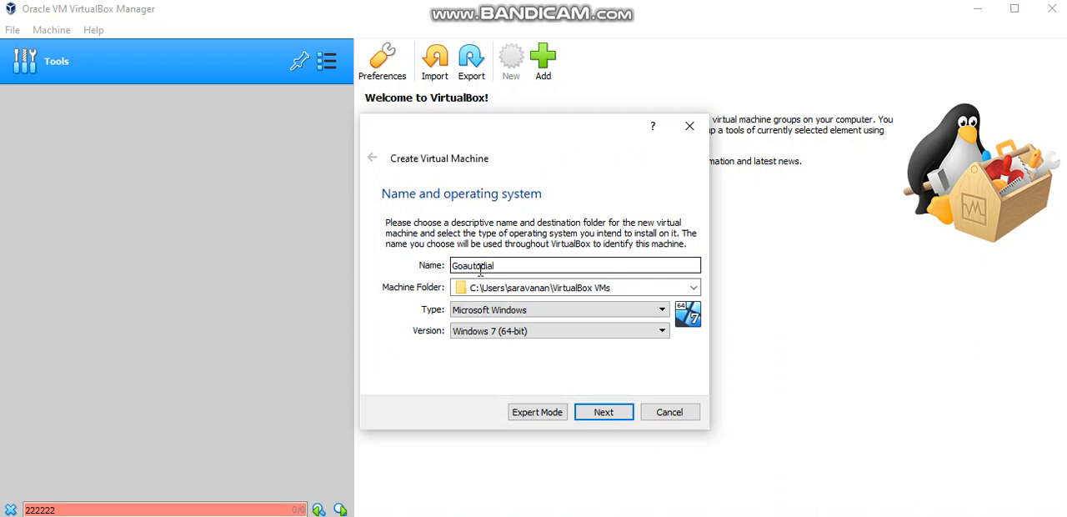
click(661, 309)
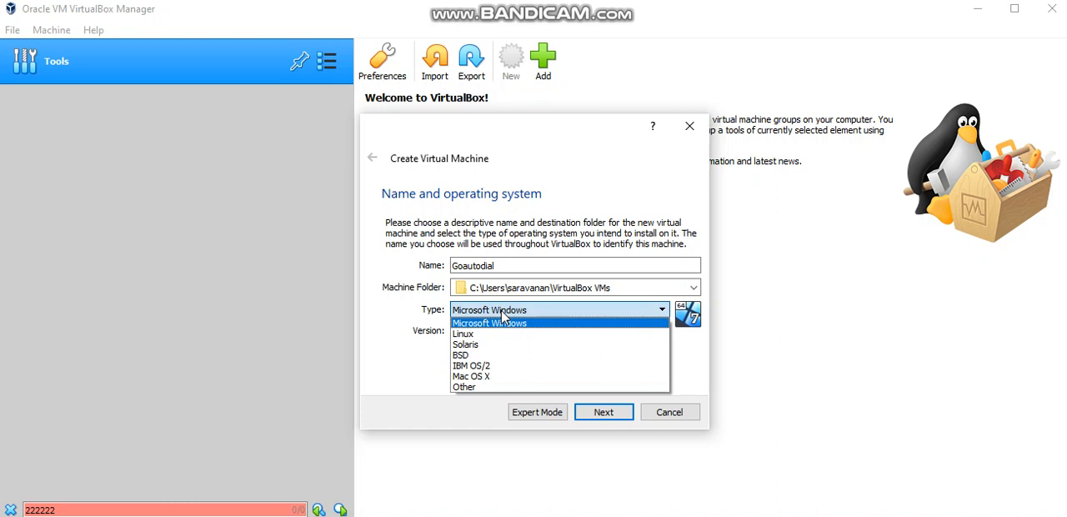
mouse_move(463, 333)
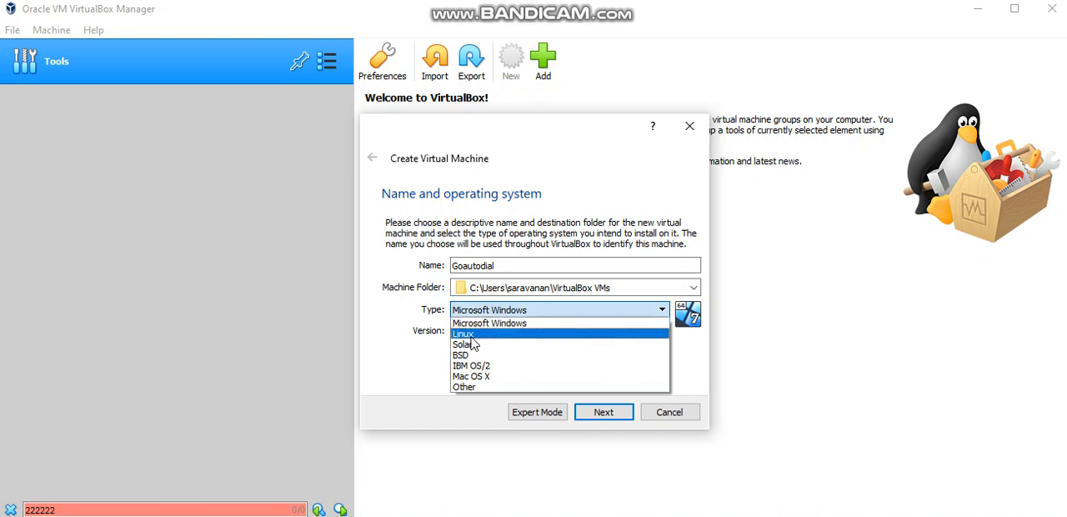
click(463, 333)
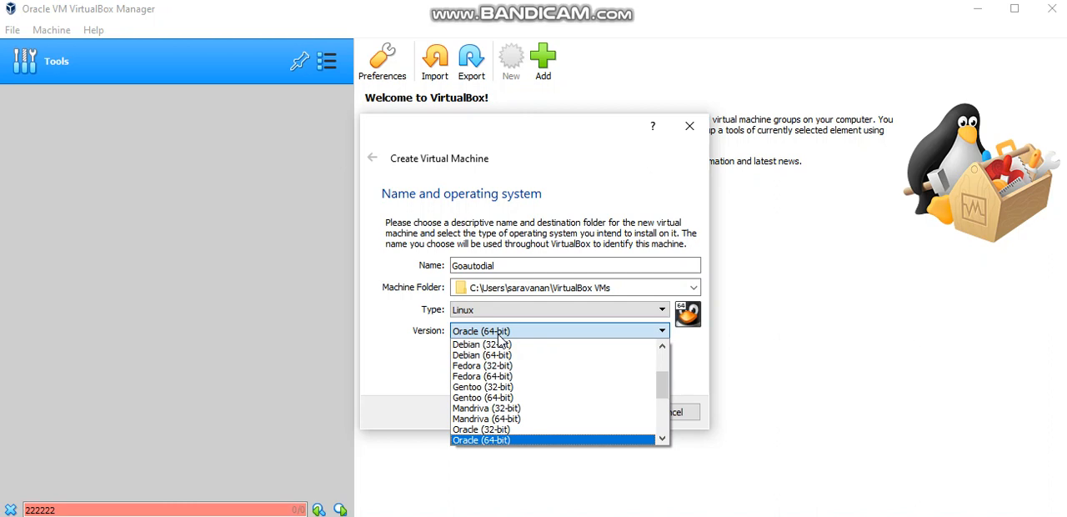
scroll(down, 3)
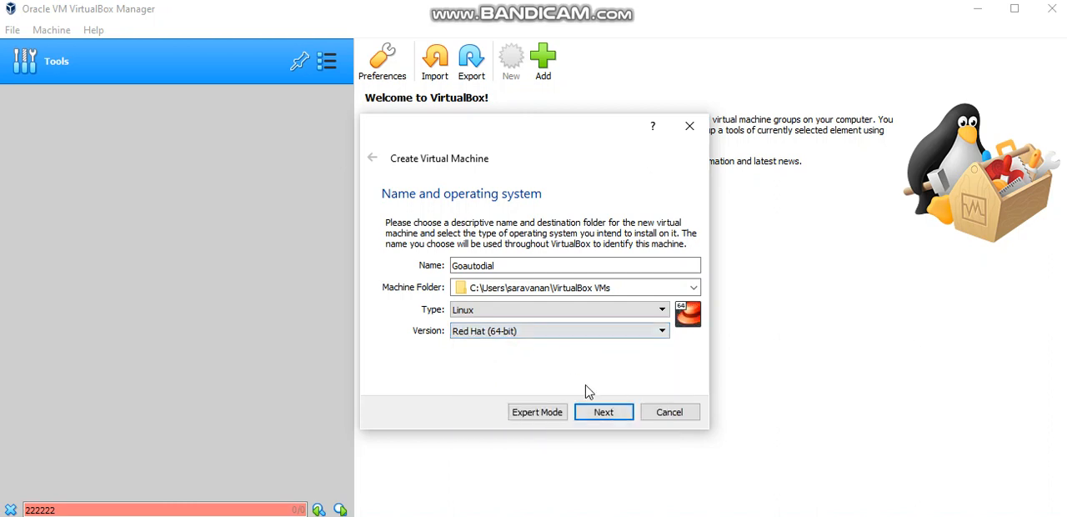
click(602, 411)
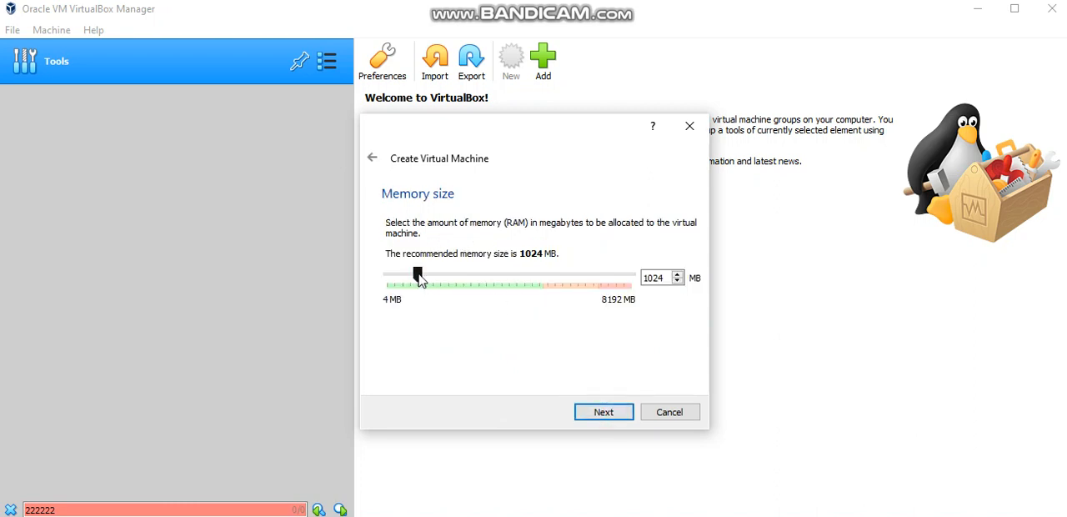
Give the VM 4096 MB of memory and keep the VDI hard disk type
drag(417, 275, 500, 275)
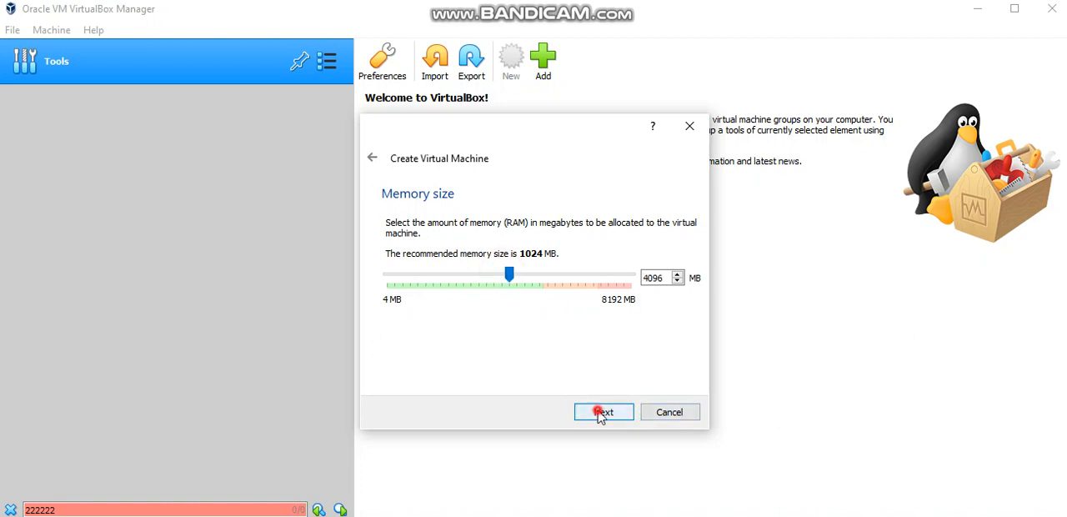
click(603, 411)
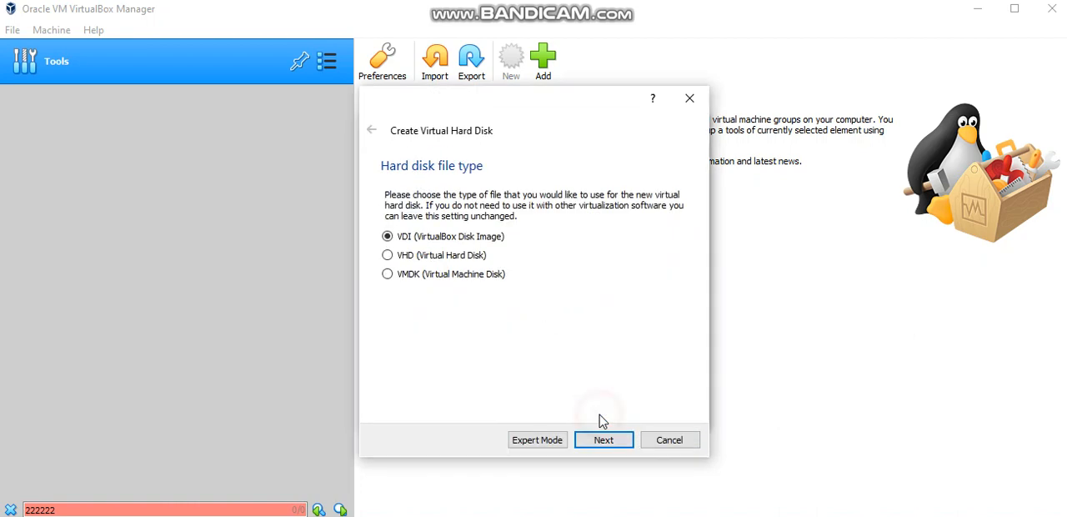
click(603, 439)
text(308.00 GB)
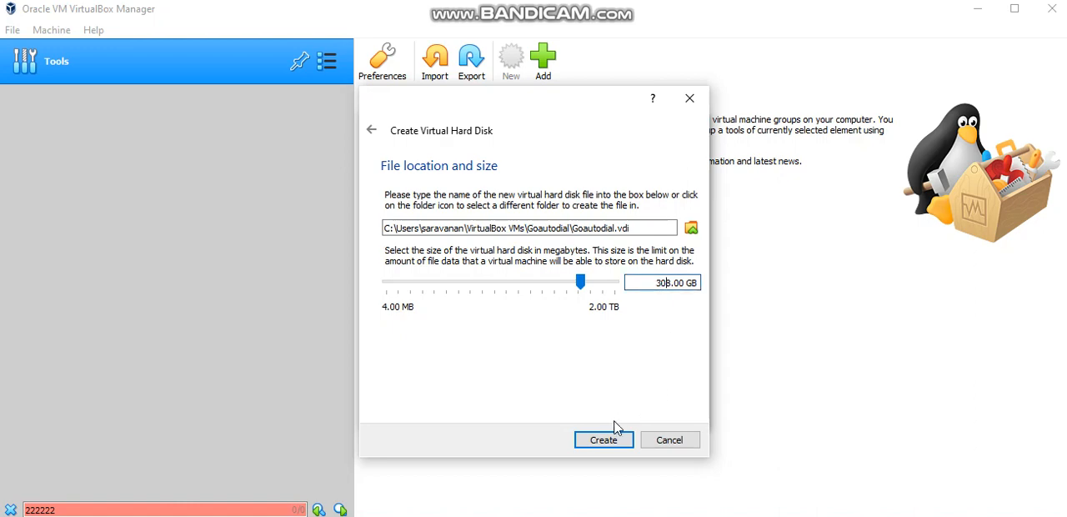
Create the Goautodial virtual disk and machine, then open its Settings
click(604, 439)
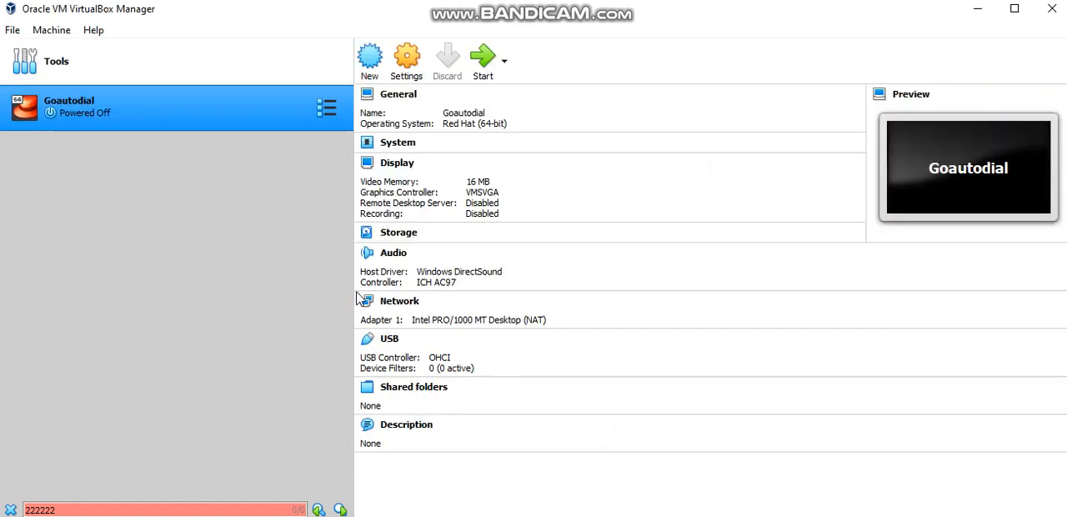
mouse_move(195, 112)
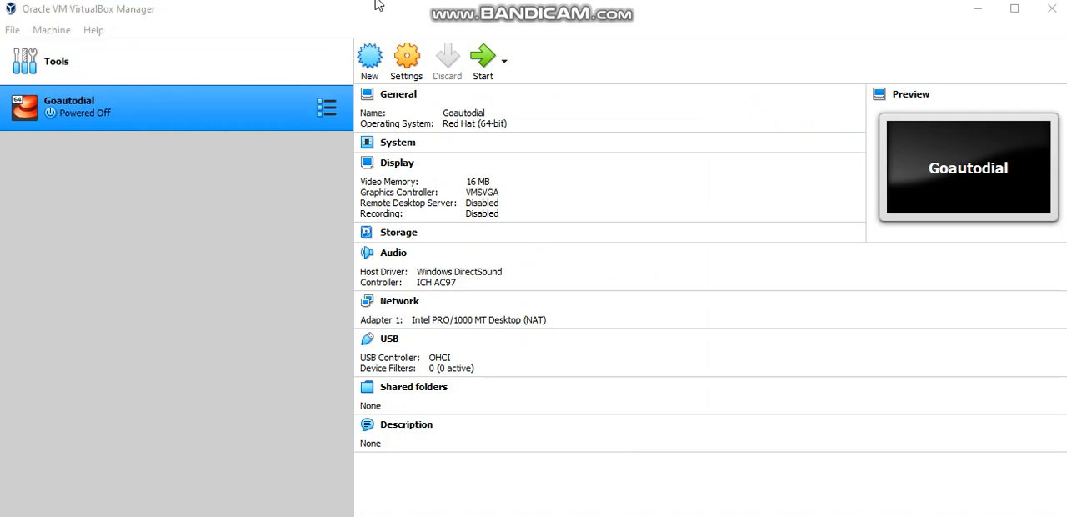
mouse_move(177, 120)
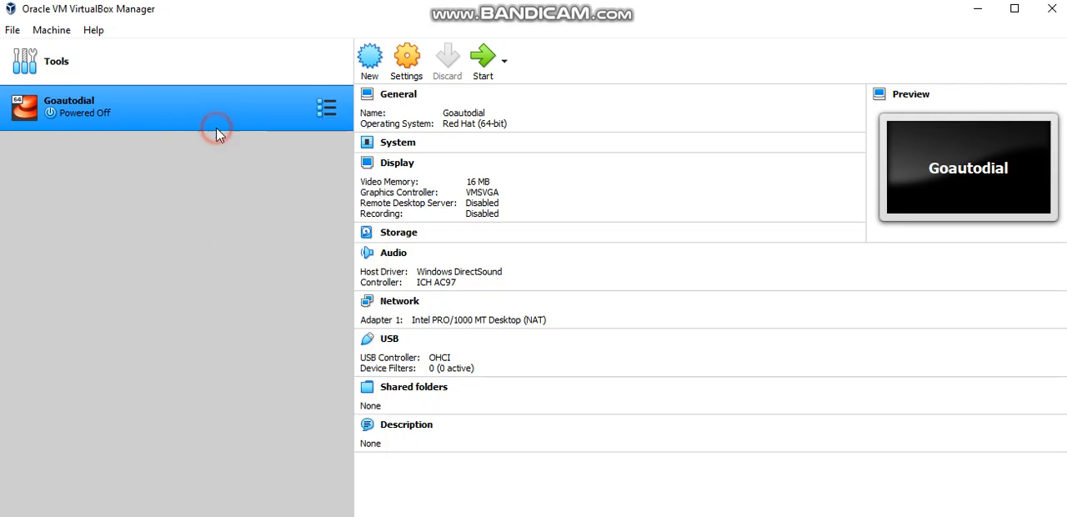
click(406, 57)
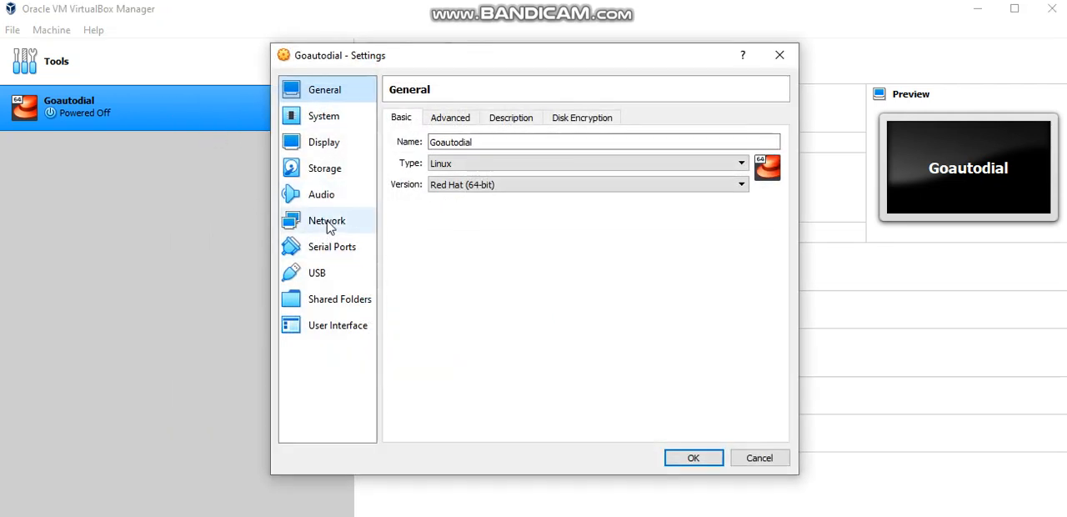
Set Adapter 1's promiscuous mode to Allow All and save the settings
click(326, 220)
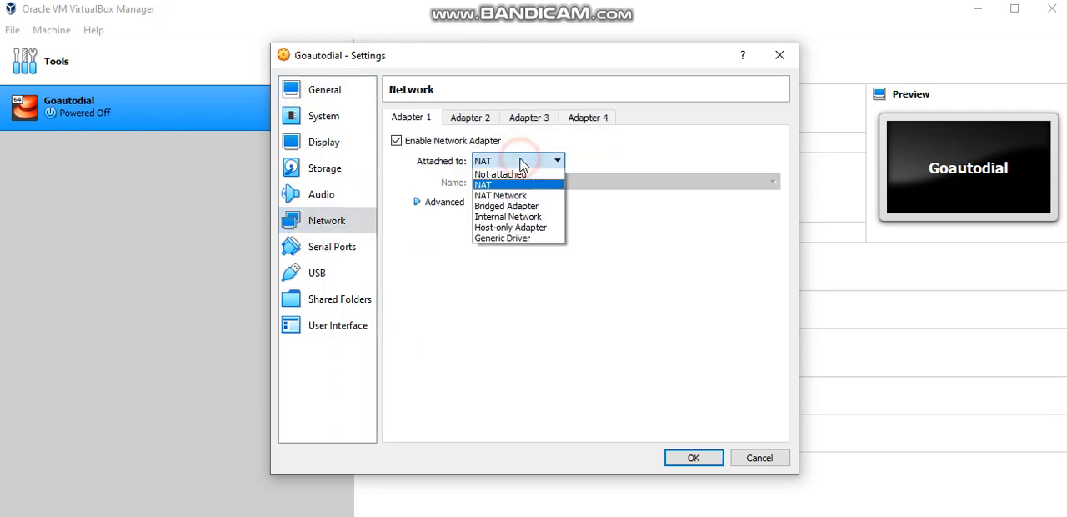
mouse_move(506, 206)
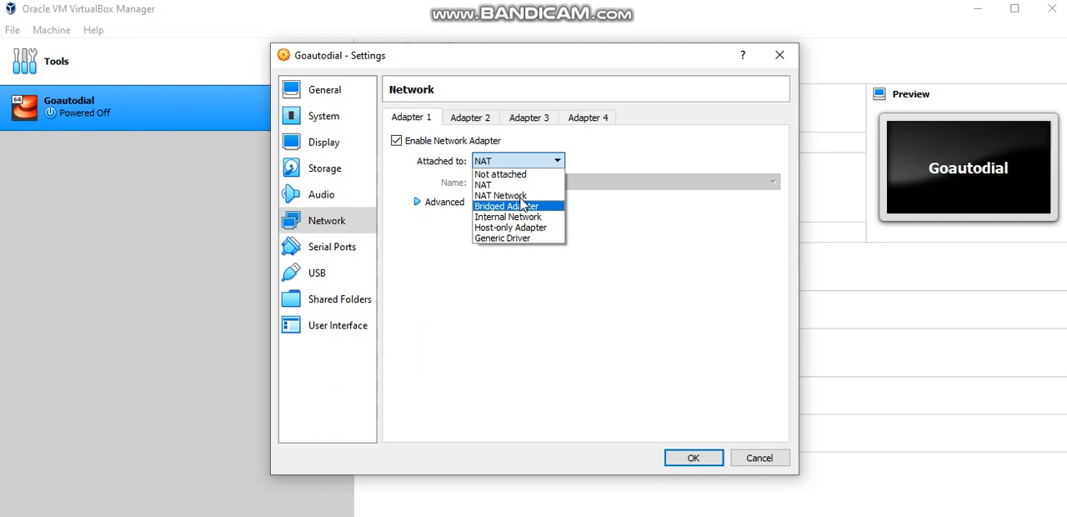
mouse_move(517, 206)
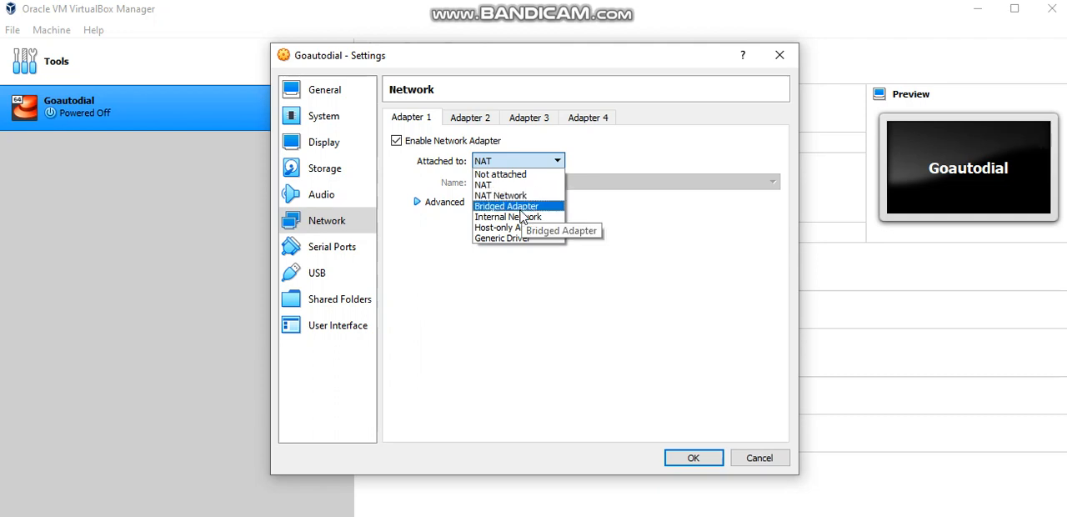
click(506, 206)
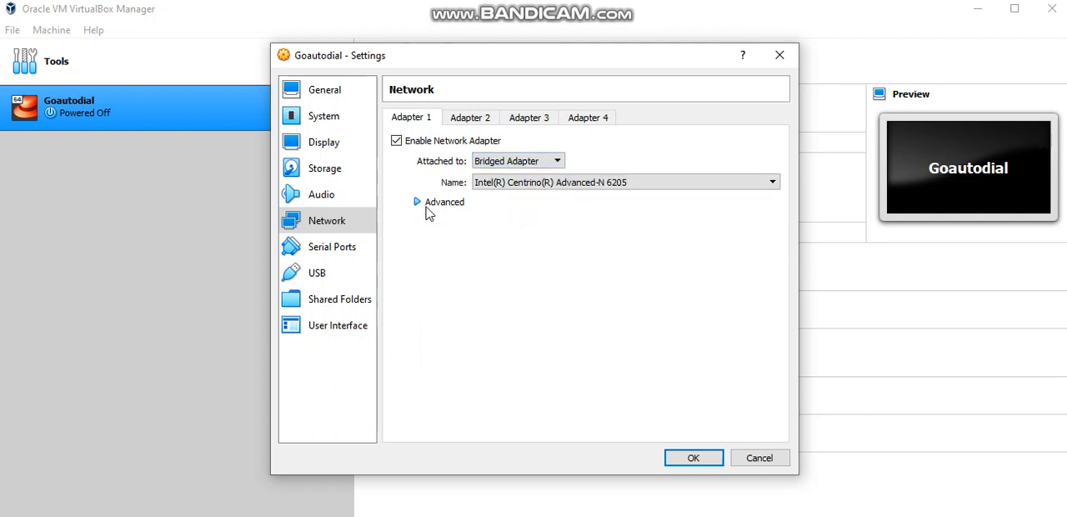
click(417, 202)
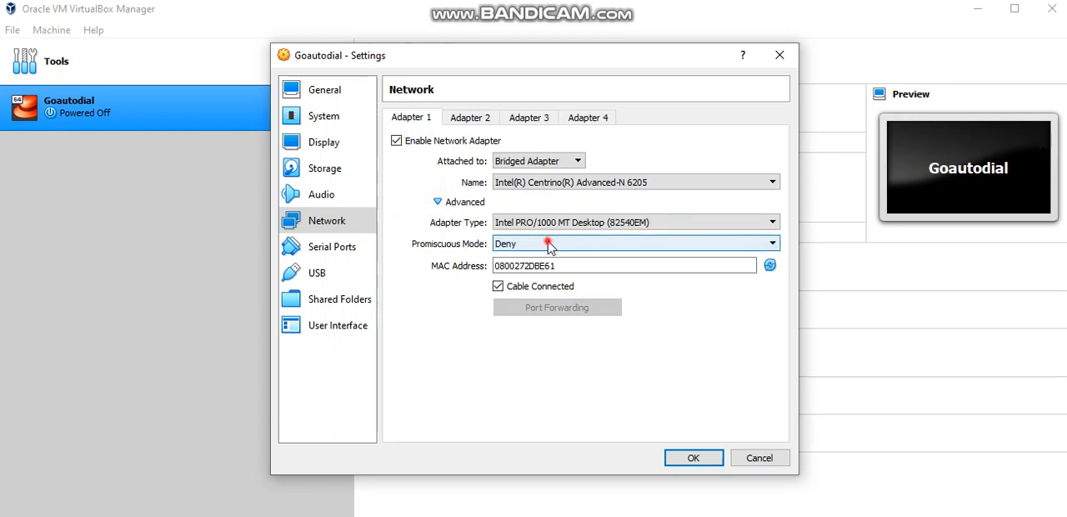
click(771, 242)
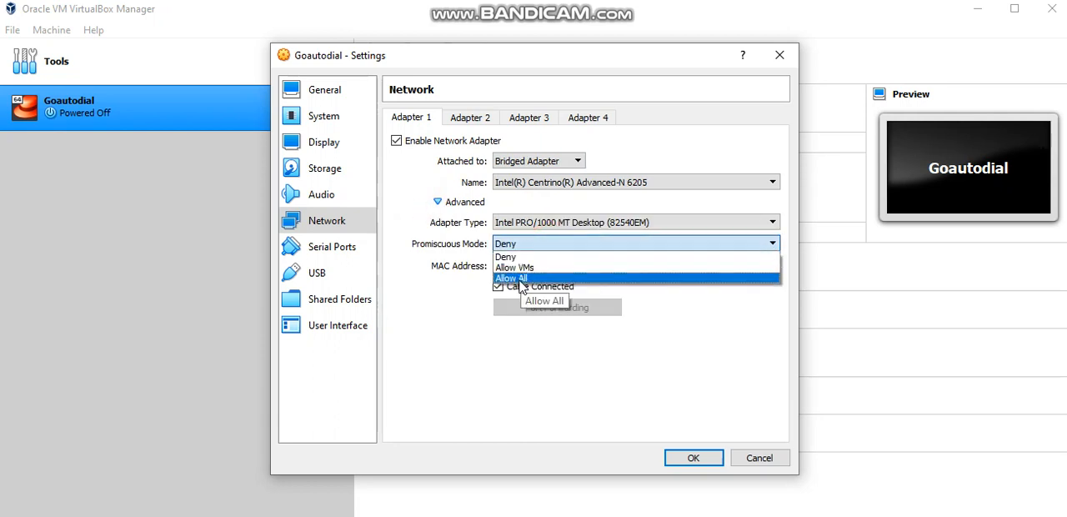
click(511, 278)
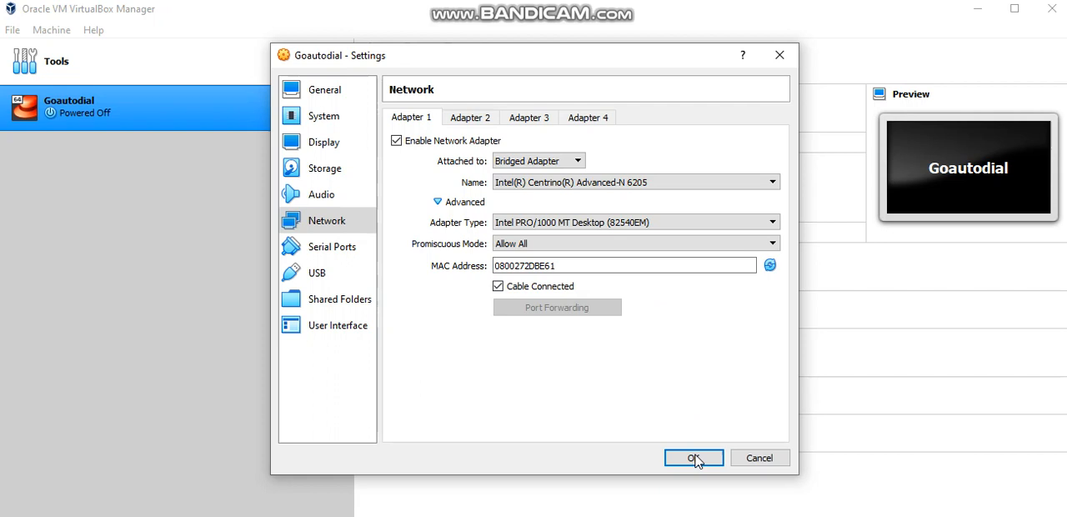
click(693, 458)
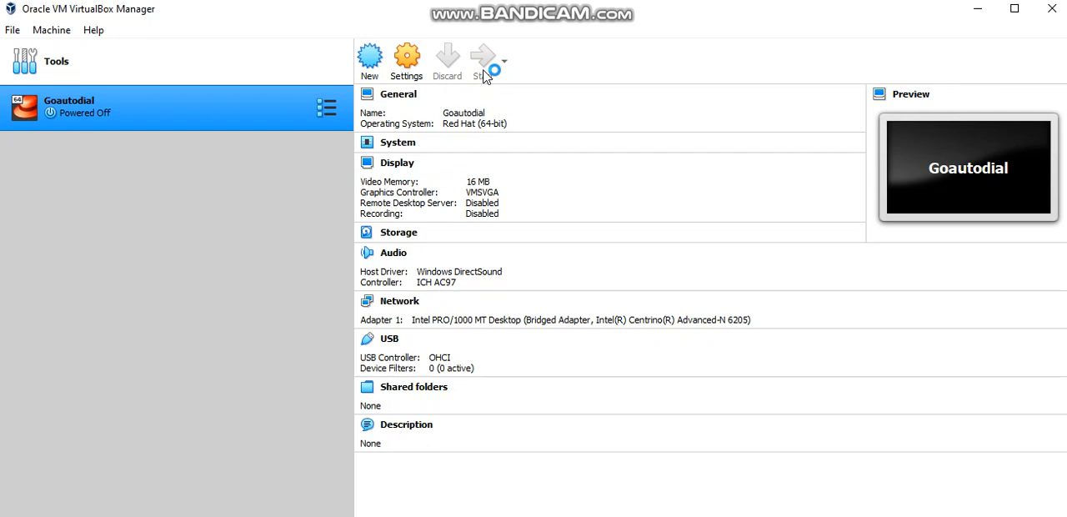
Boot Goautodial from goautodial-ce-2.1-final.iso and start the installation at the boot prompt
click(481, 58)
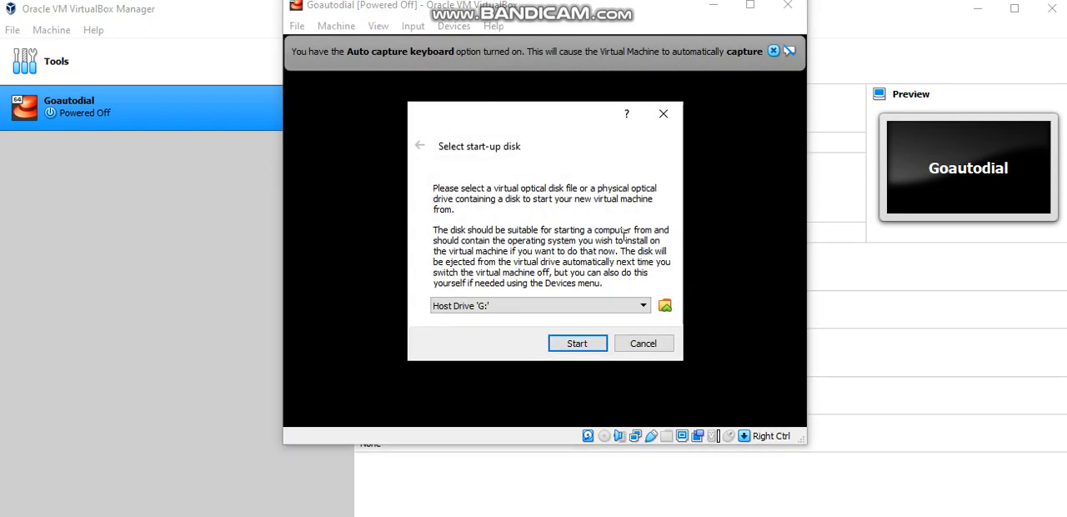
mouse_move(665, 305)
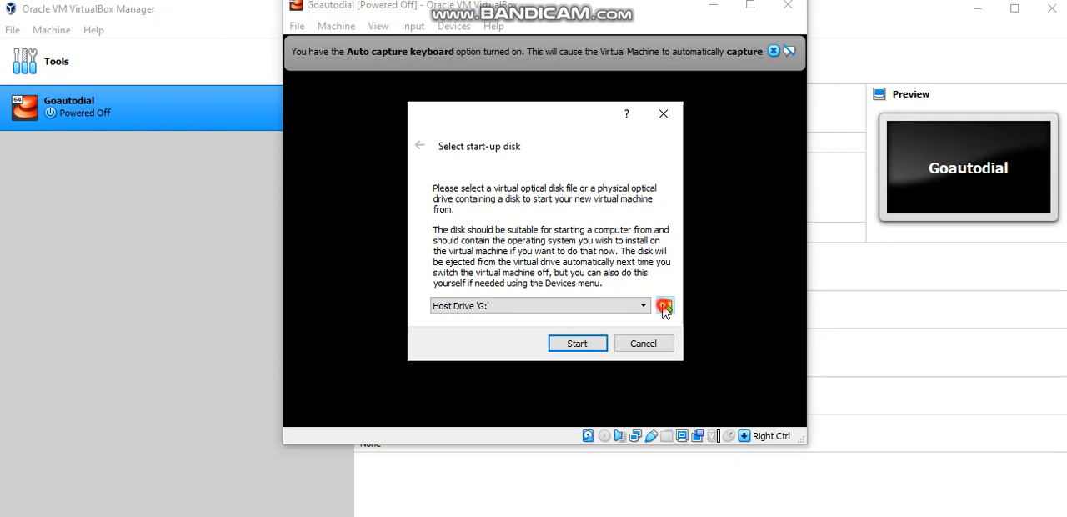
click(664, 305)
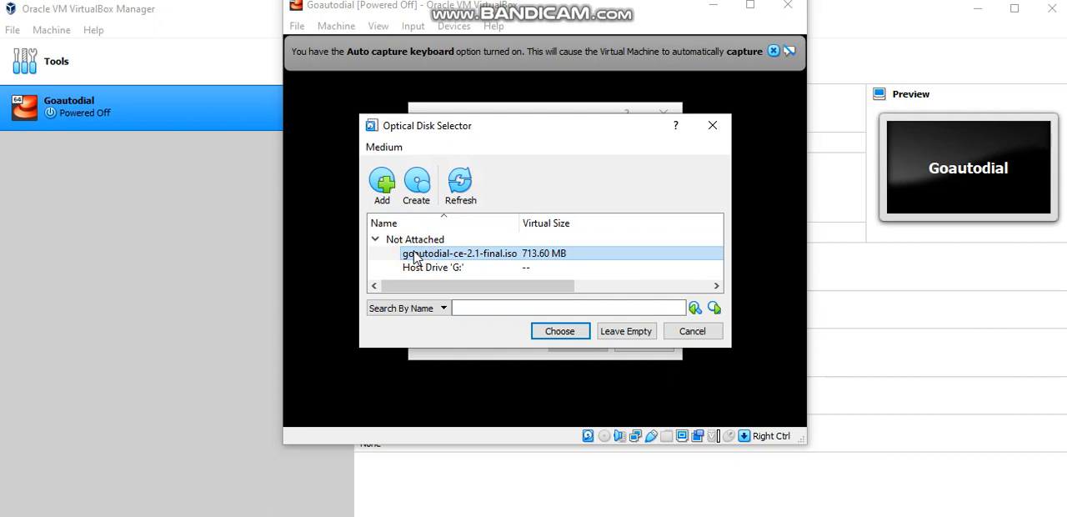
mouse_move(534, 275)
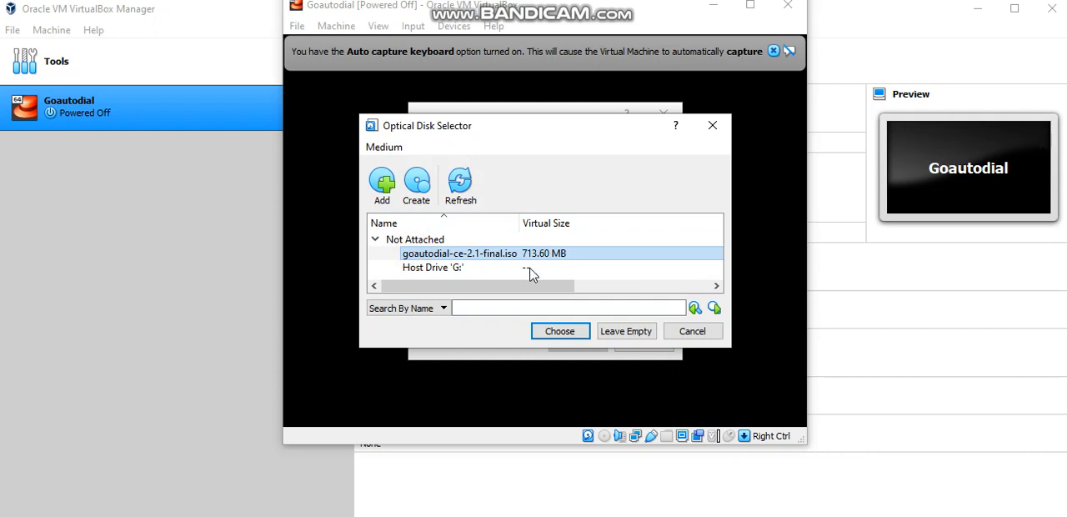
mouse_move(559, 331)
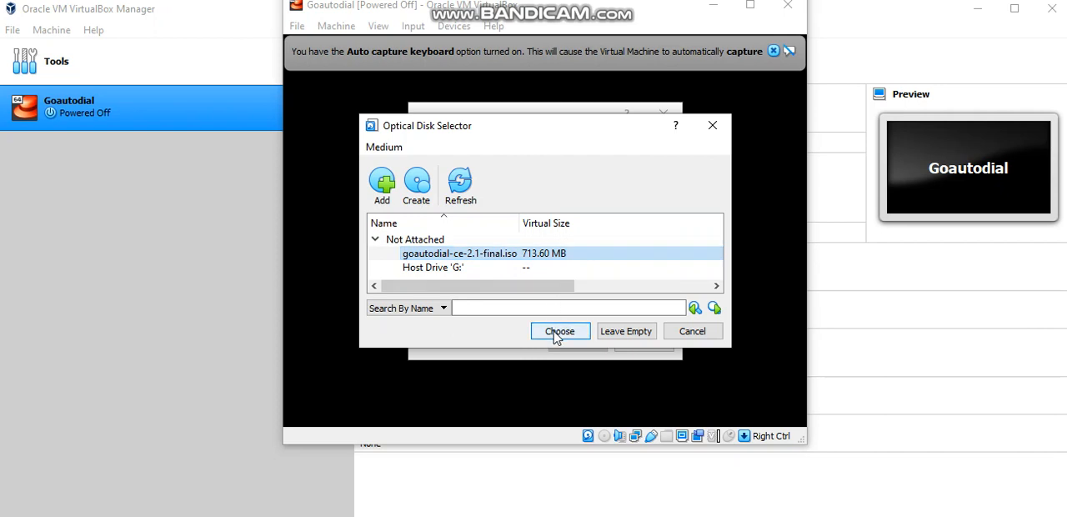
click(559, 331)
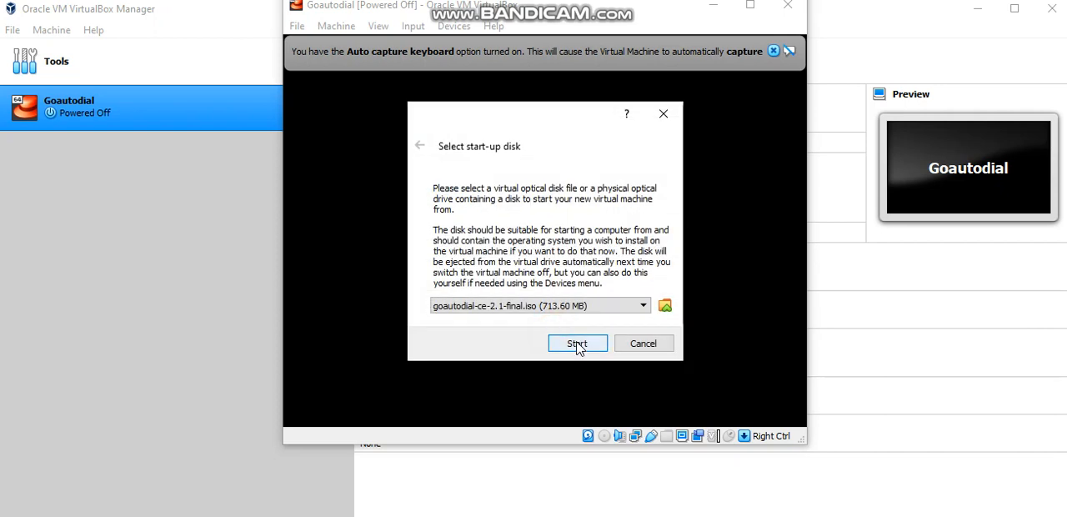
click(577, 342)
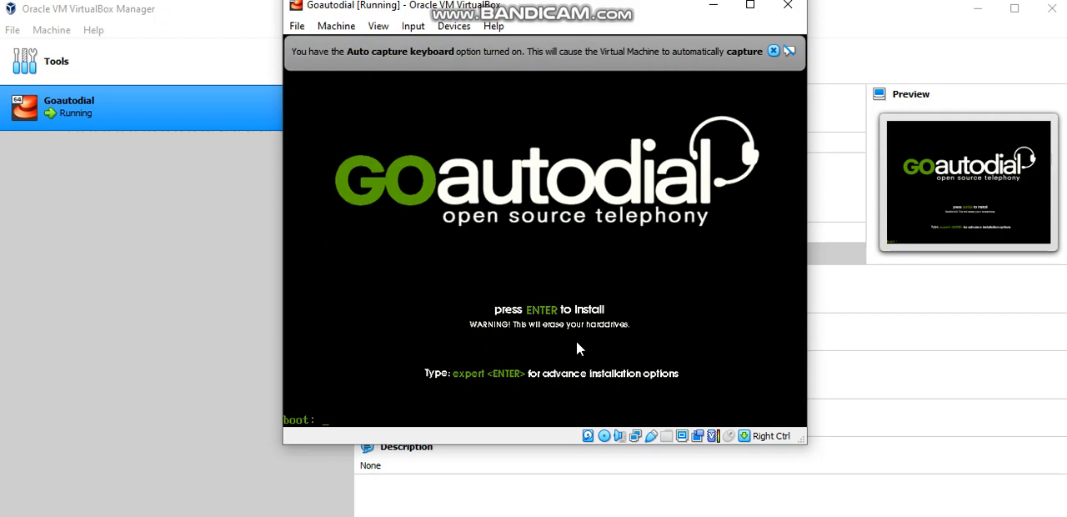
key(Return)
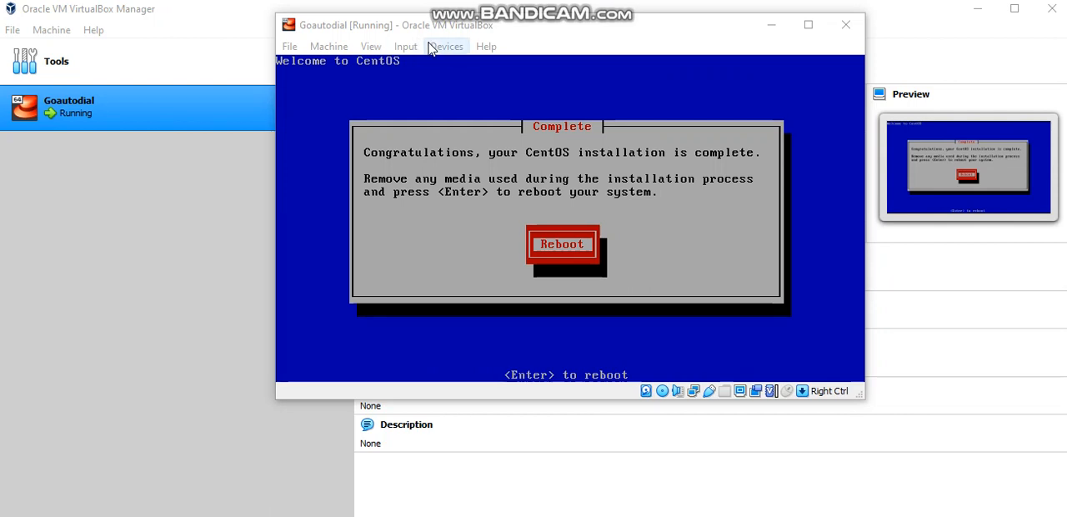
Eject goautodial-ce-2.1-final.iso from the optical drive and confirm the drive is empty
click(446, 46)
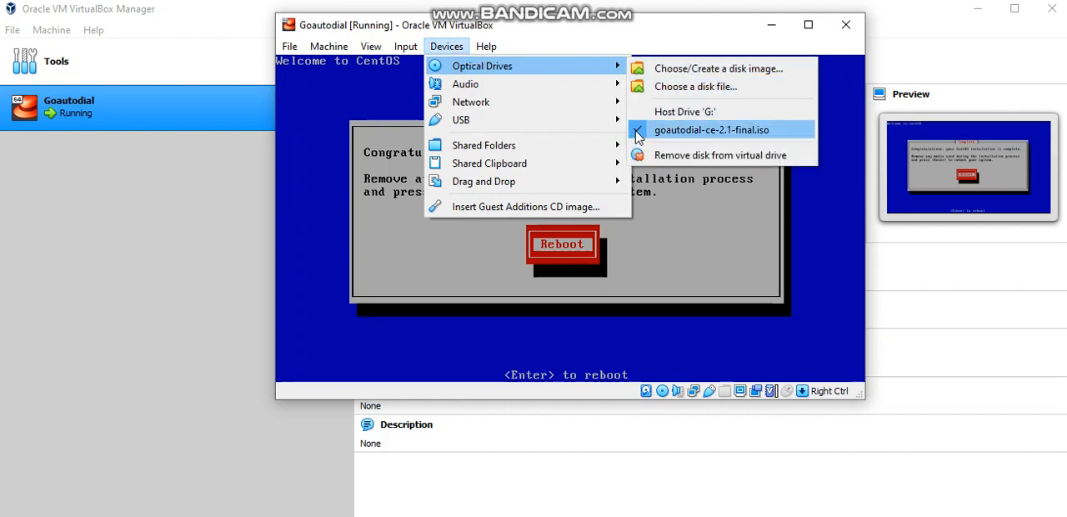
mouse_move(711, 129)
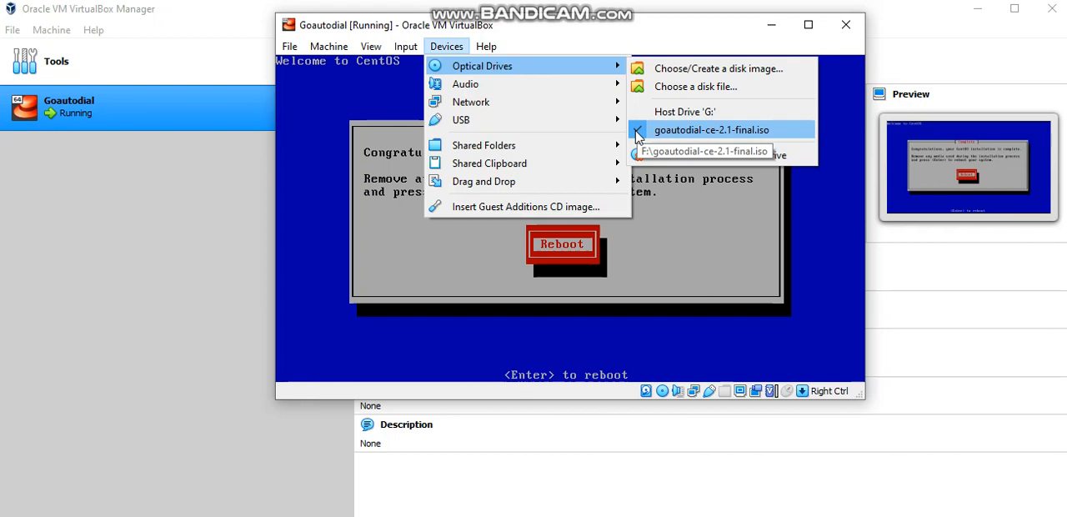
click(711, 129)
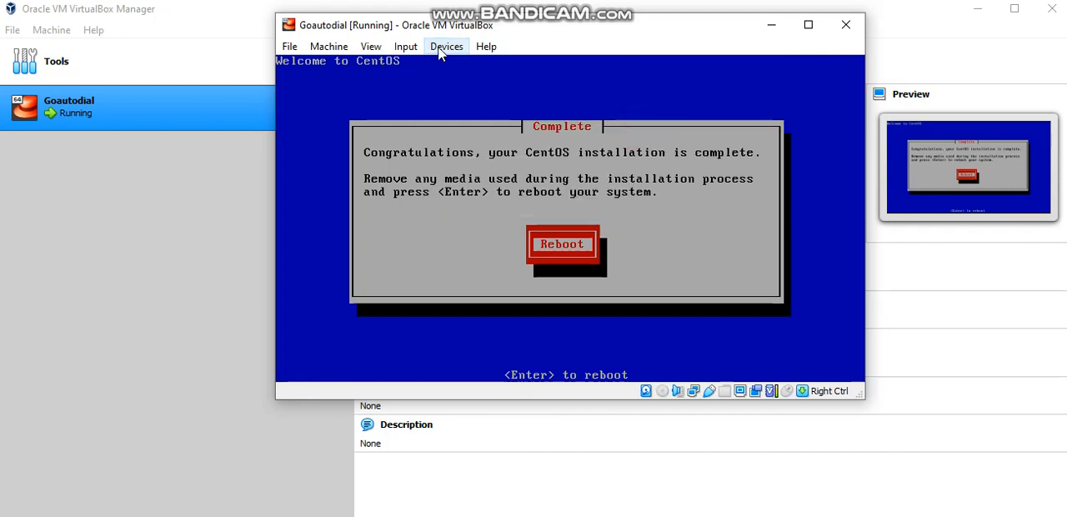
click(446, 46)
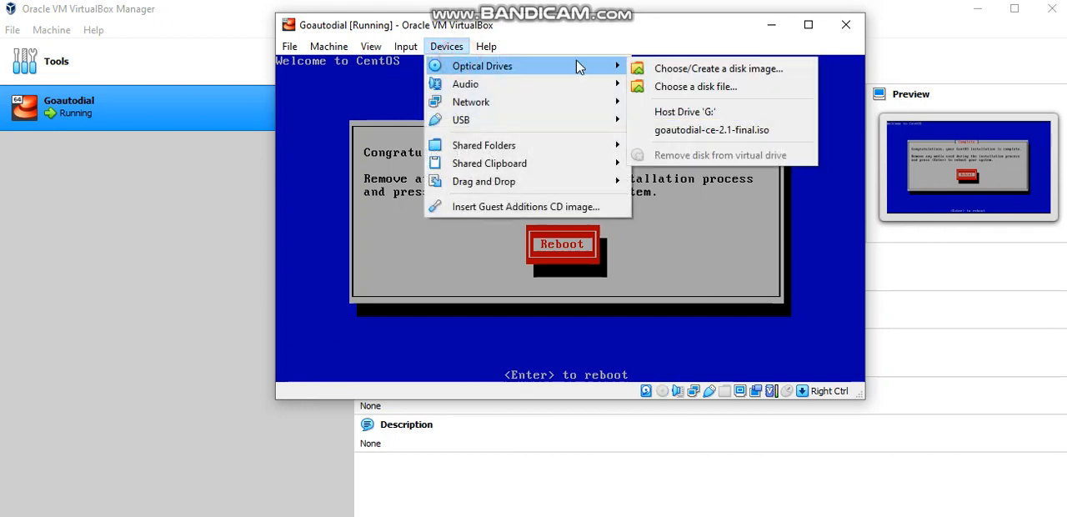
mouse_move(447, 46)
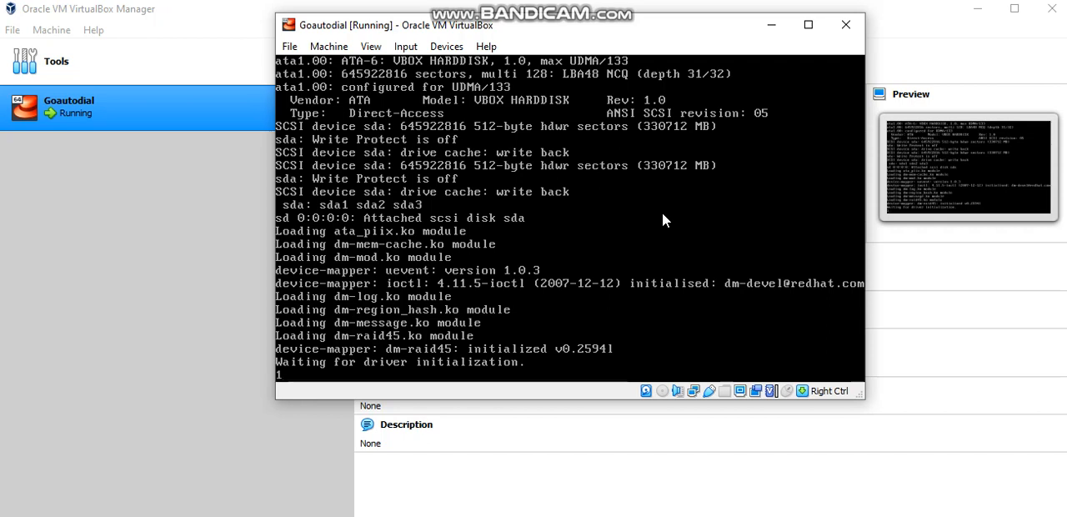
mouse_move(431, 3)
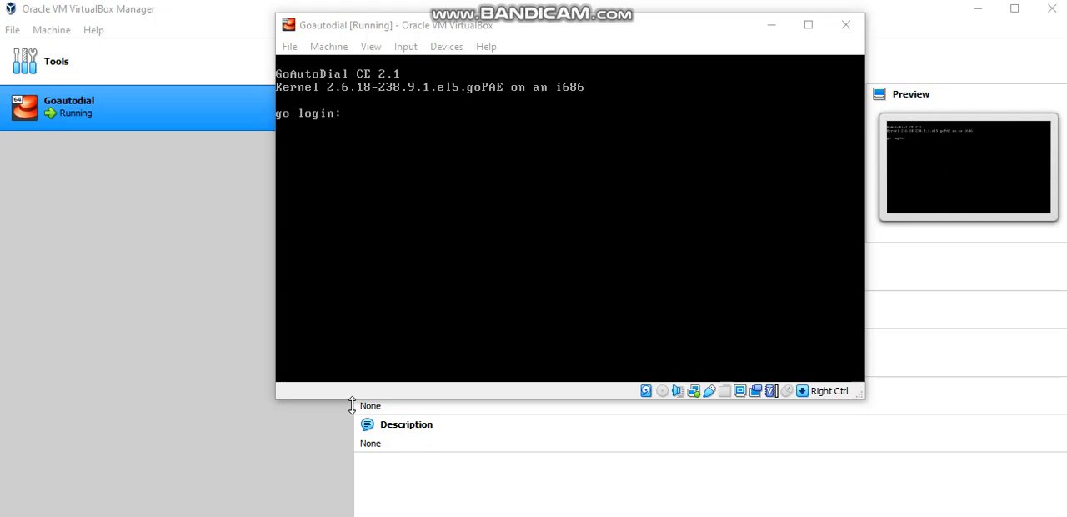
mouse_move(398, 349)
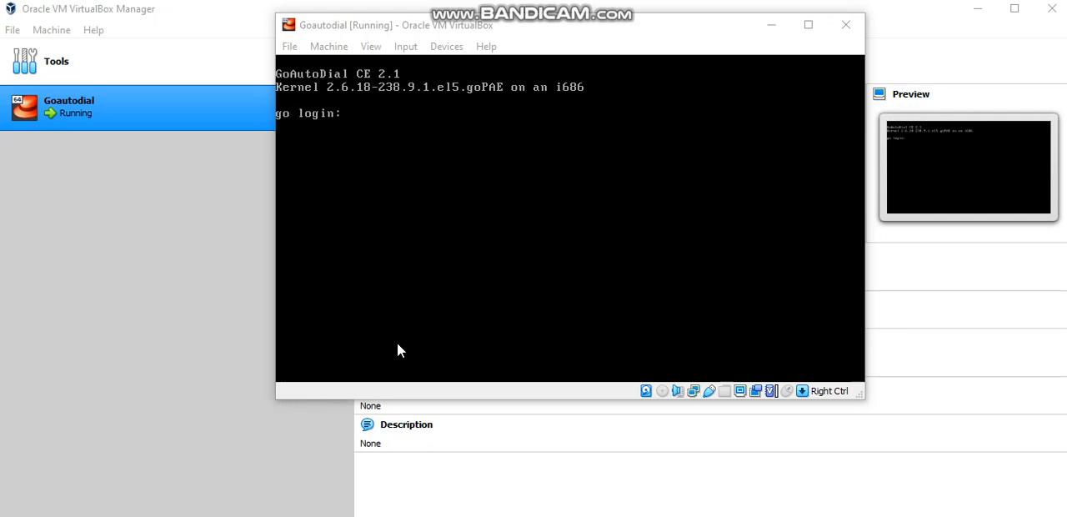
Give the Goautodial VM console keyboard focus on its welcome screen
click(400, 350)
text(root)
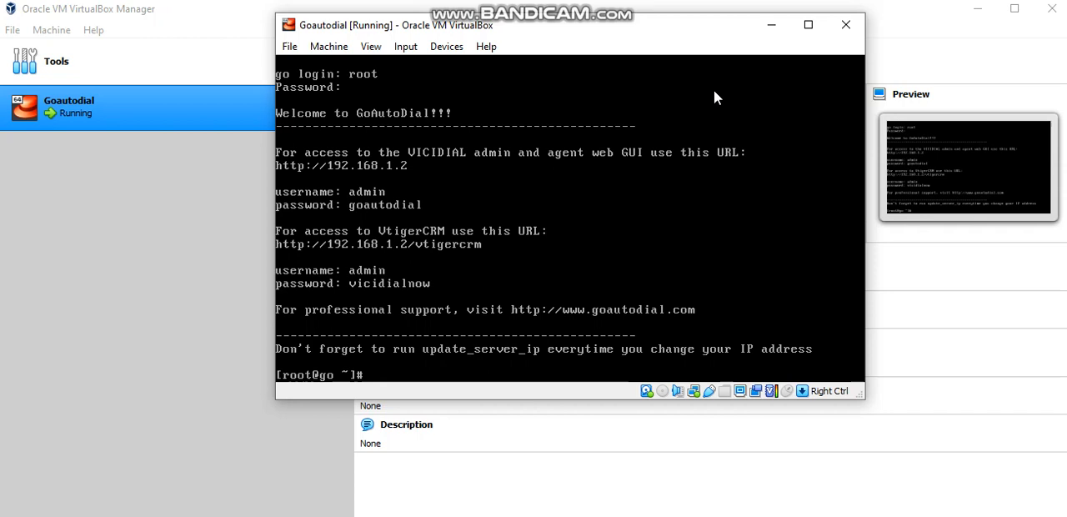
mouse_move(363, 202)
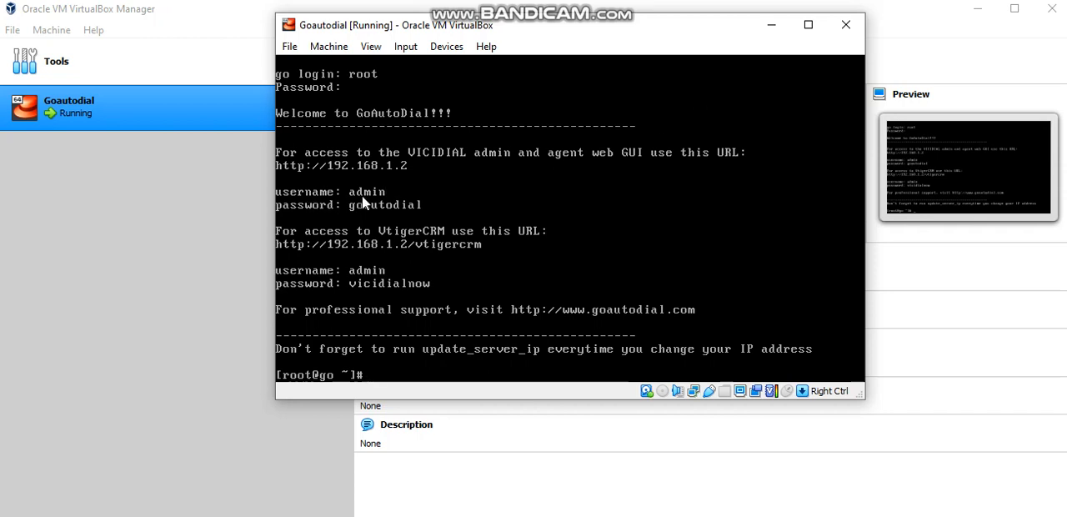
mouse_move(385, 210)
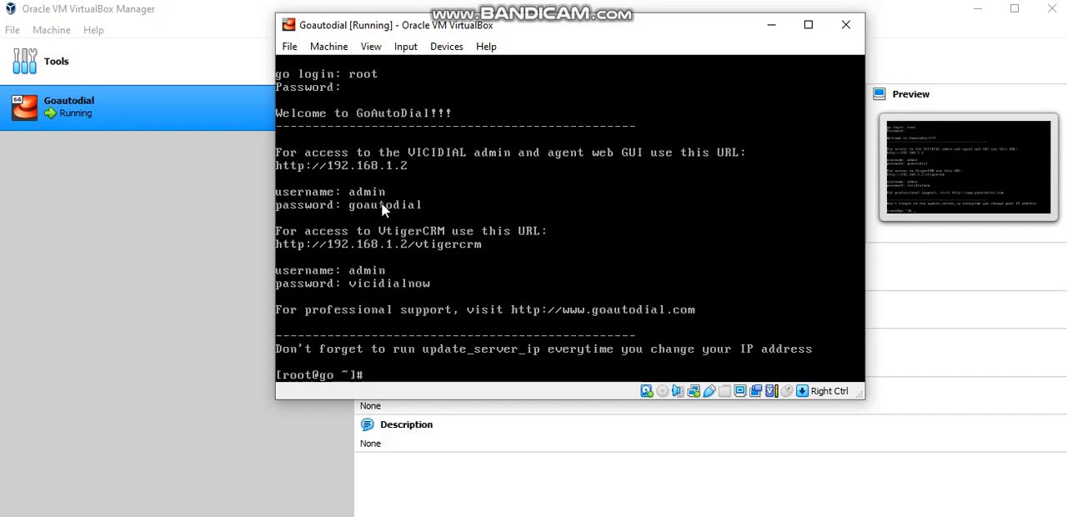
mouse_move(337, 190)
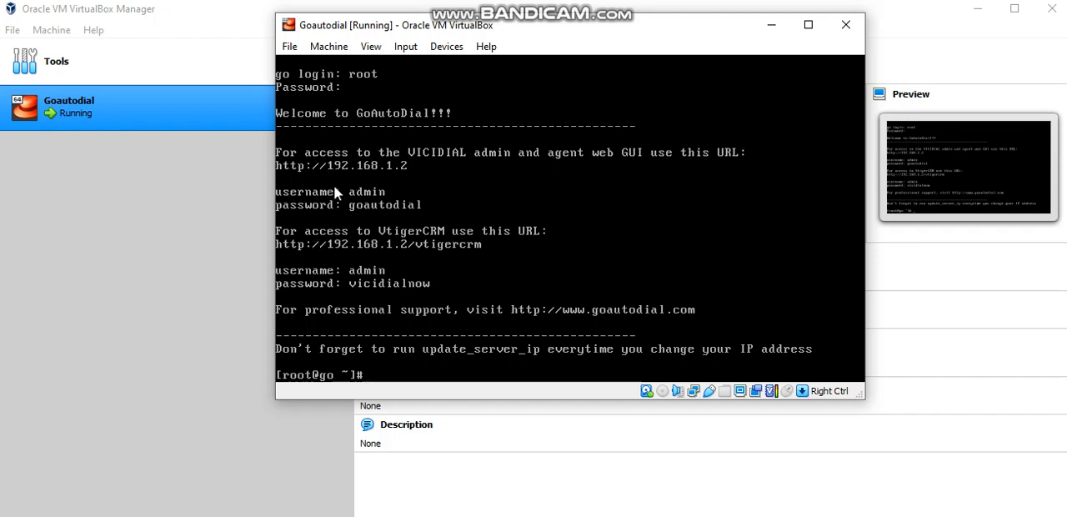
mouse_move(408, 178)
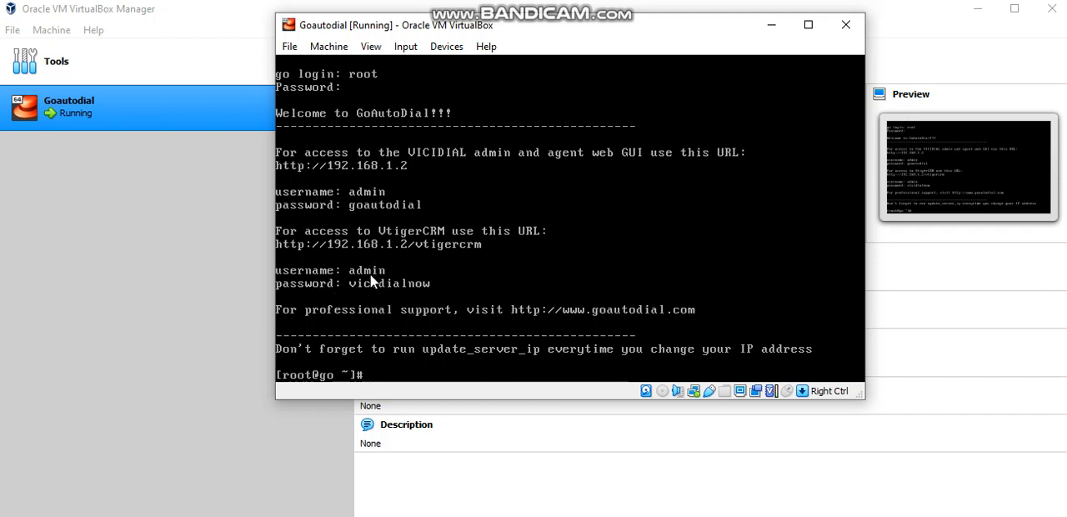
mouse_move(422, 191)
text(cmd)
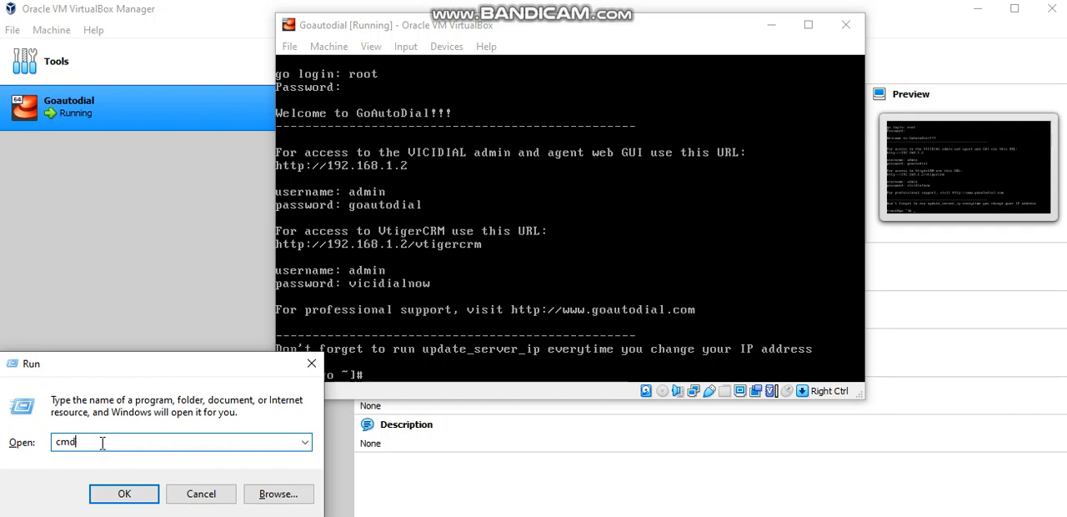
Open the command prompt and run ping 192.168.1.2, removing a stray character first
click(123, 493)
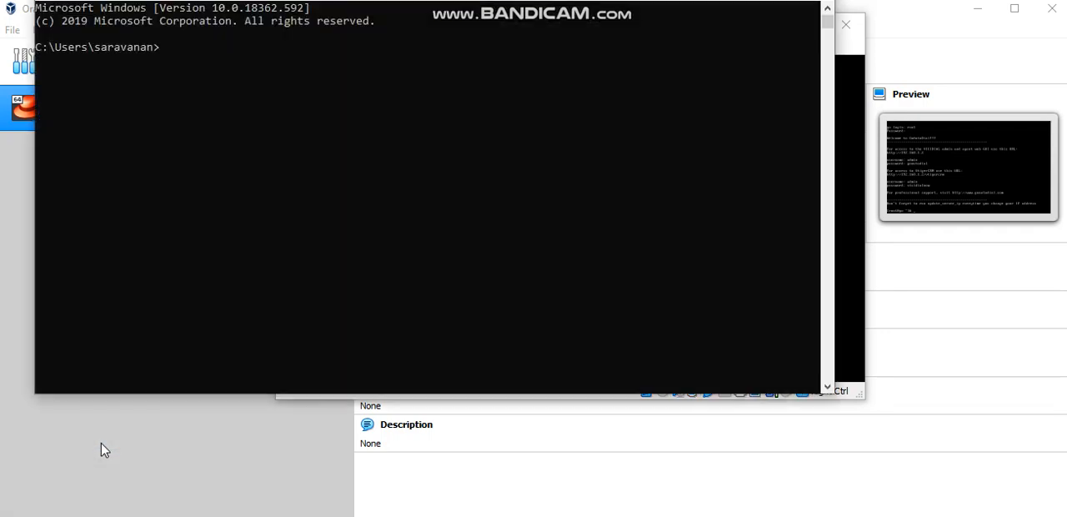
text(ping)
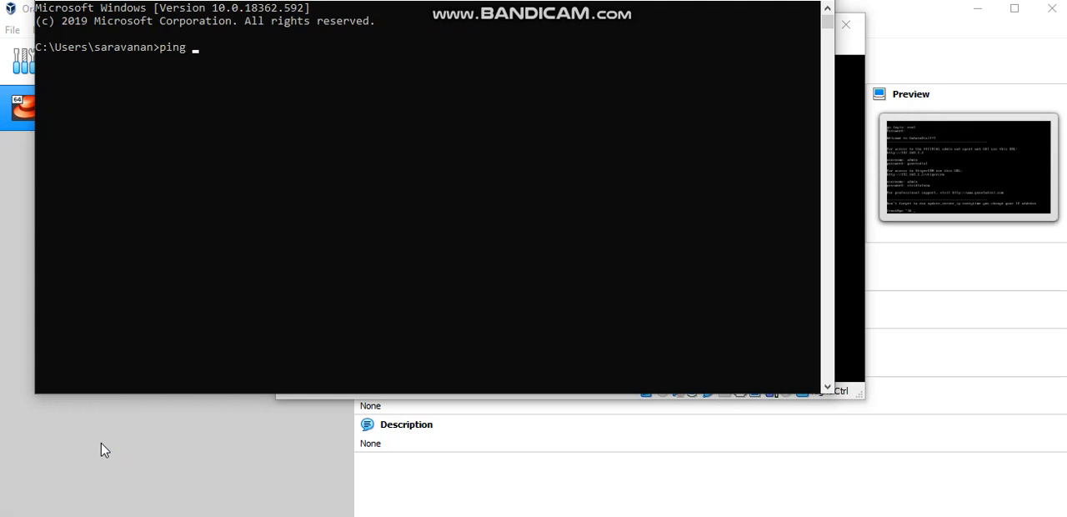
text(192)
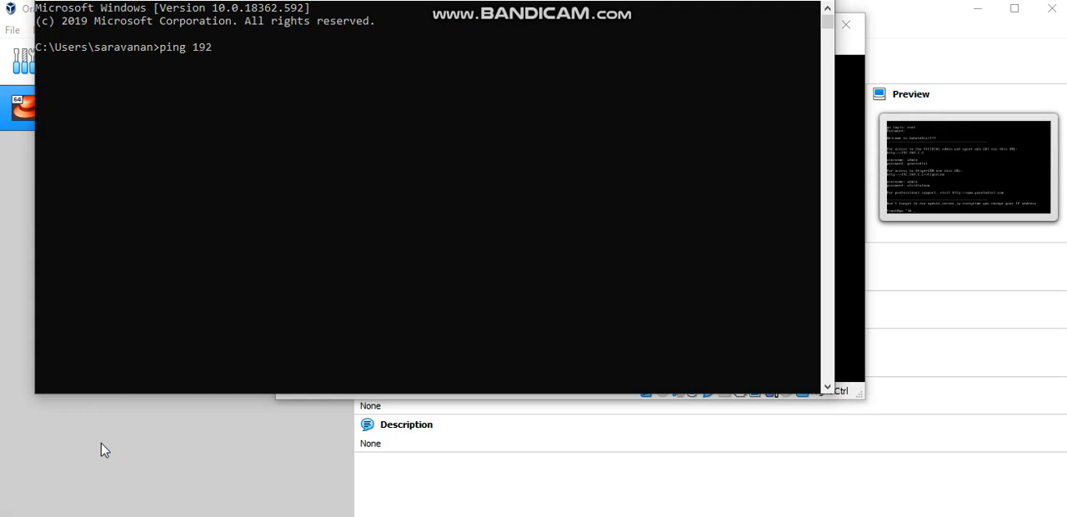
text(.16)
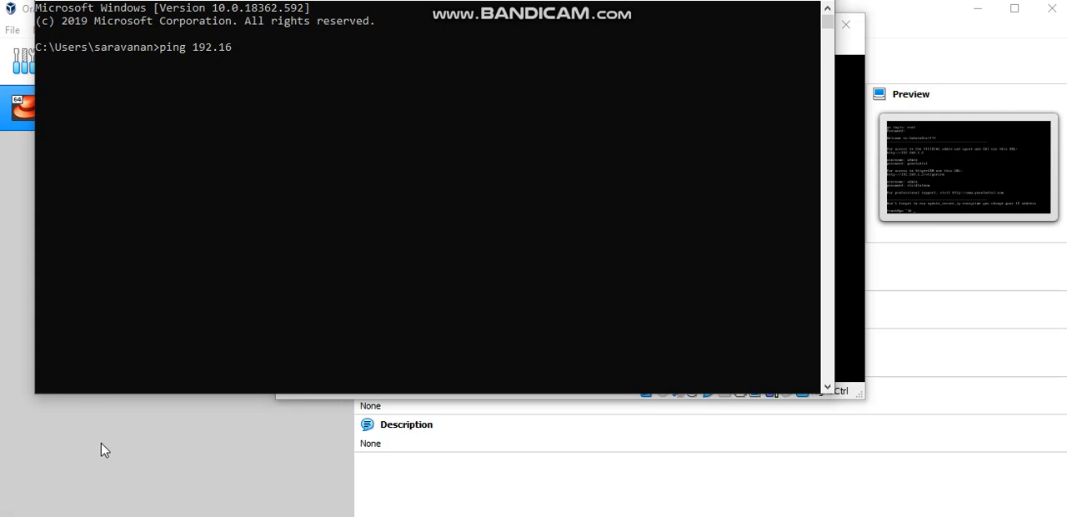
text(8.1)
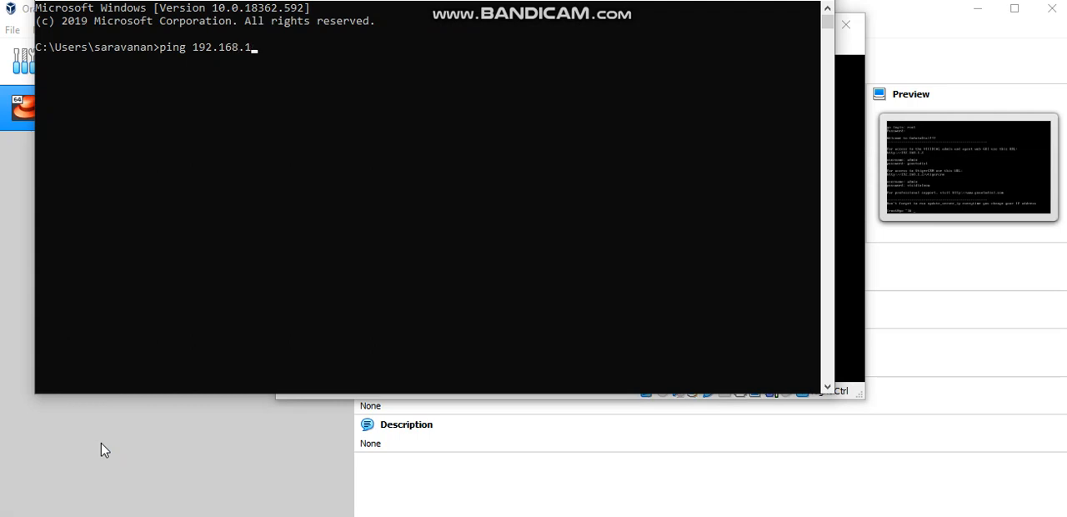
text(2=)
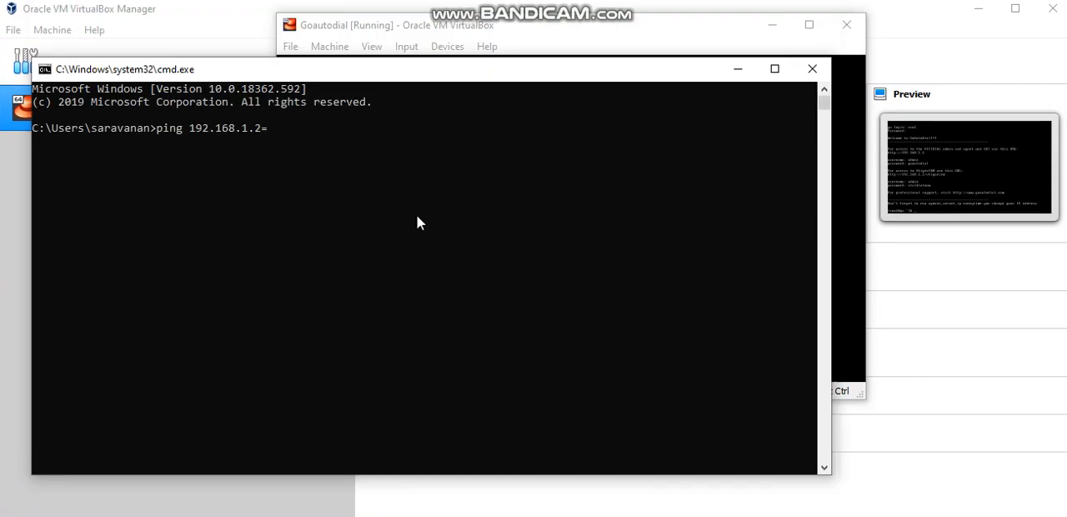
key(backspace)
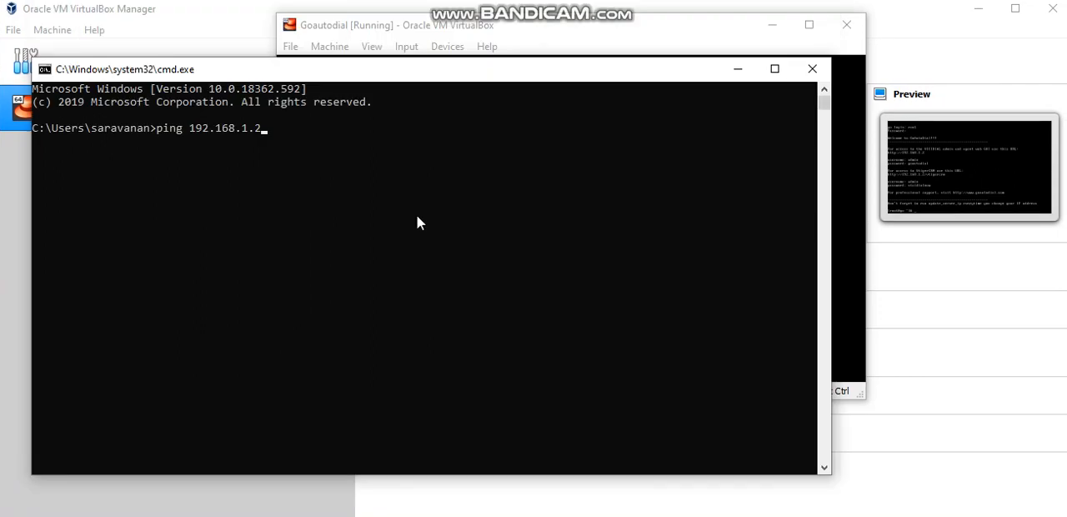
key(Return)
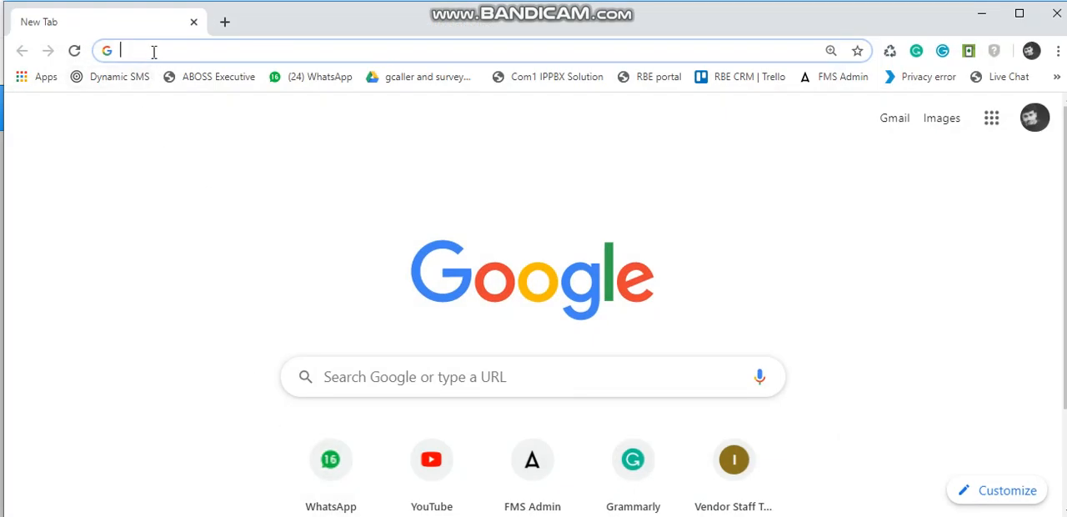
Enter 192.168.1.2 in Chrome's address bar to load the GoAutoDial welcome page
text(192.168.1.112)
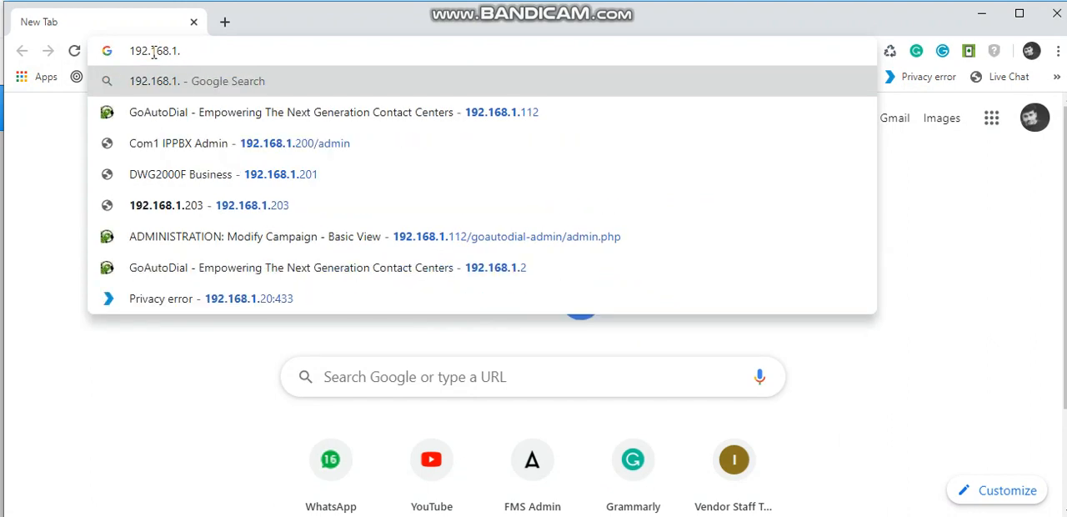
text(2)
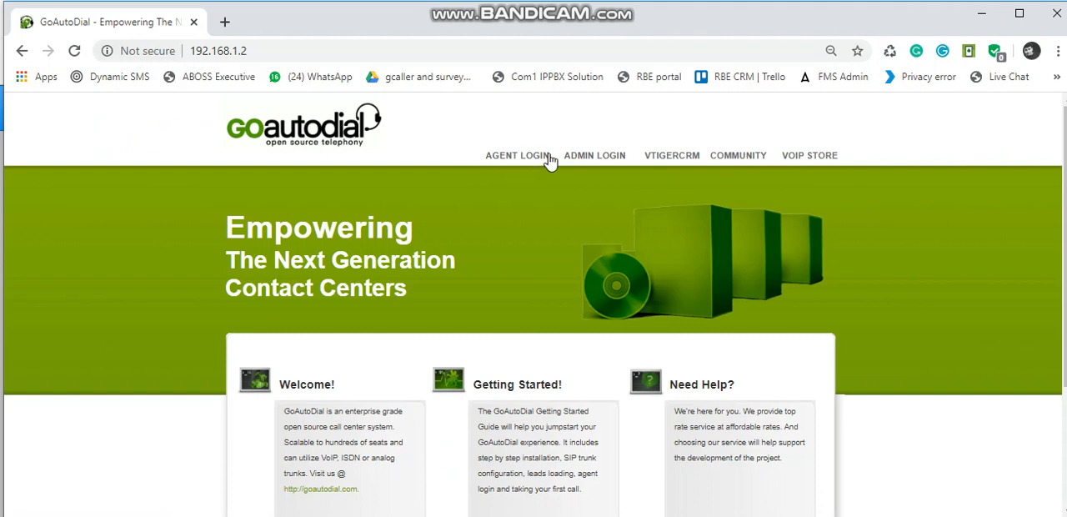
mouse_move(594, 155)
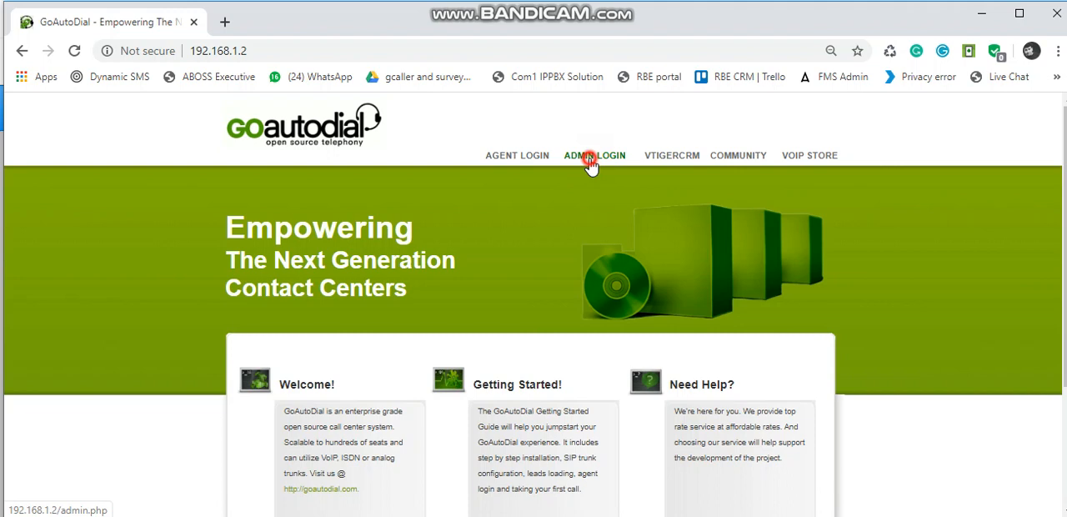
Sign in to GoAutoDial's admin area with the prefilled admin credentials, then return to the welcome tab
click(594, 155)
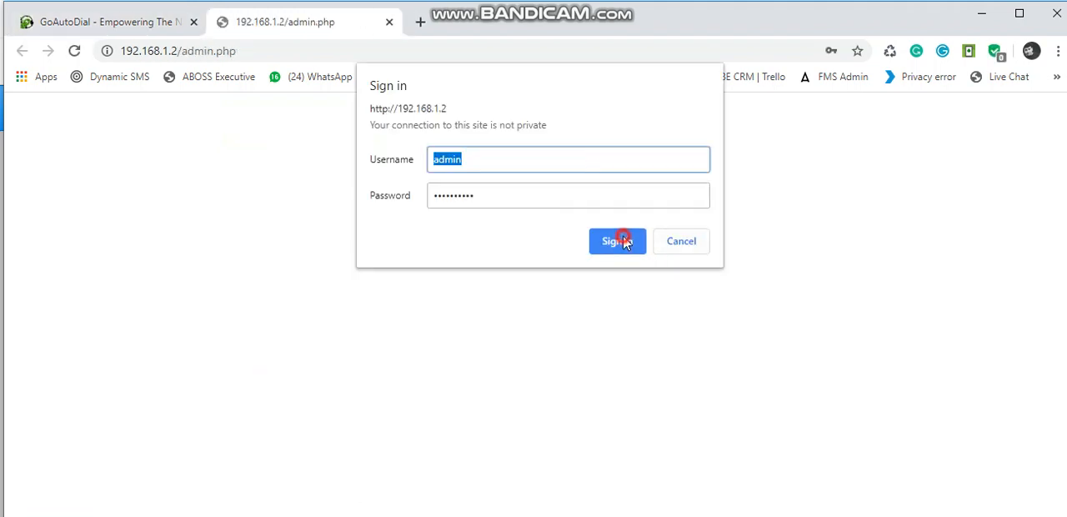
click(616, 241)
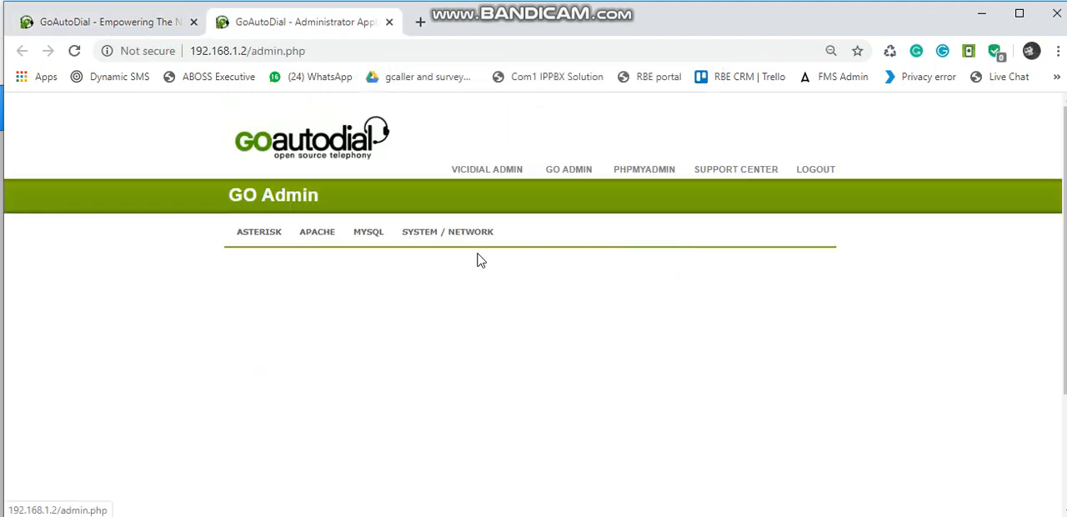
click(447, 232)
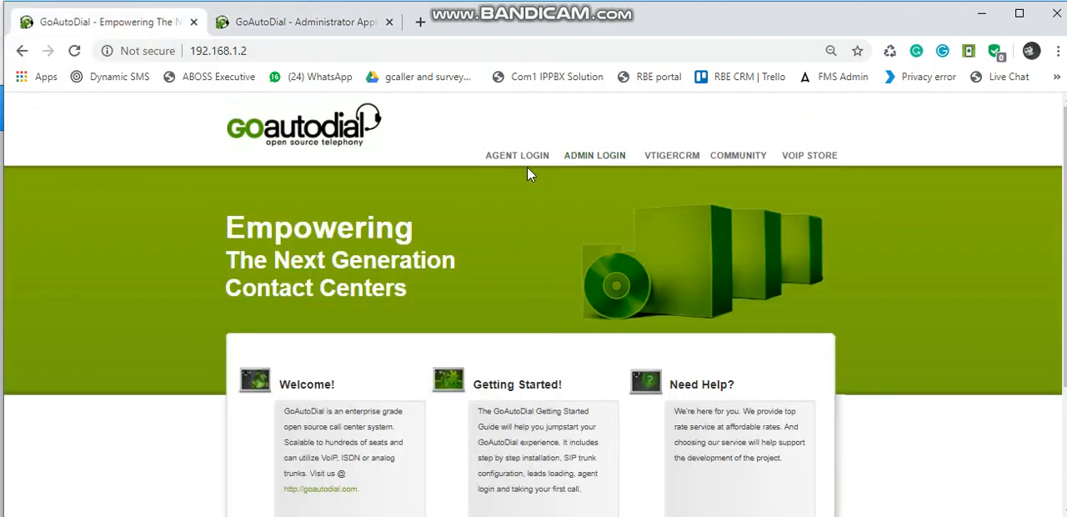
Open the agent re-login form in a new tab, then return to the GO Admin system vitals page
click(517, 155)
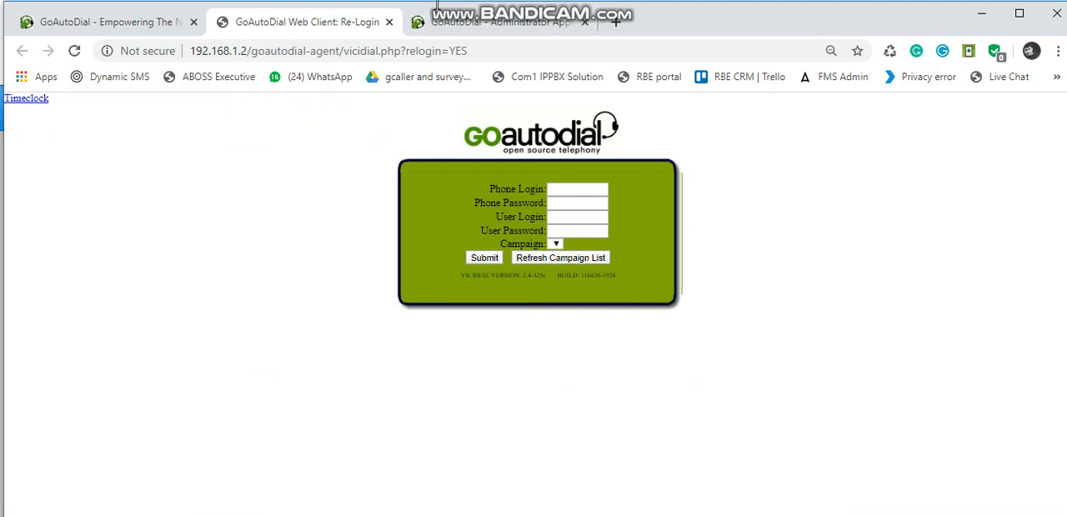
click(500, 21)
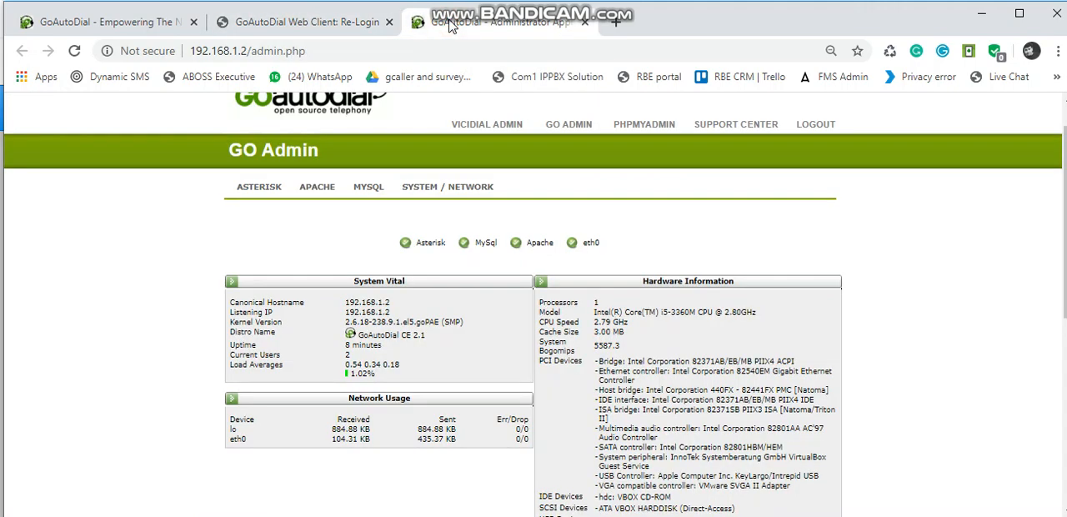
mouse_move(500, 23)
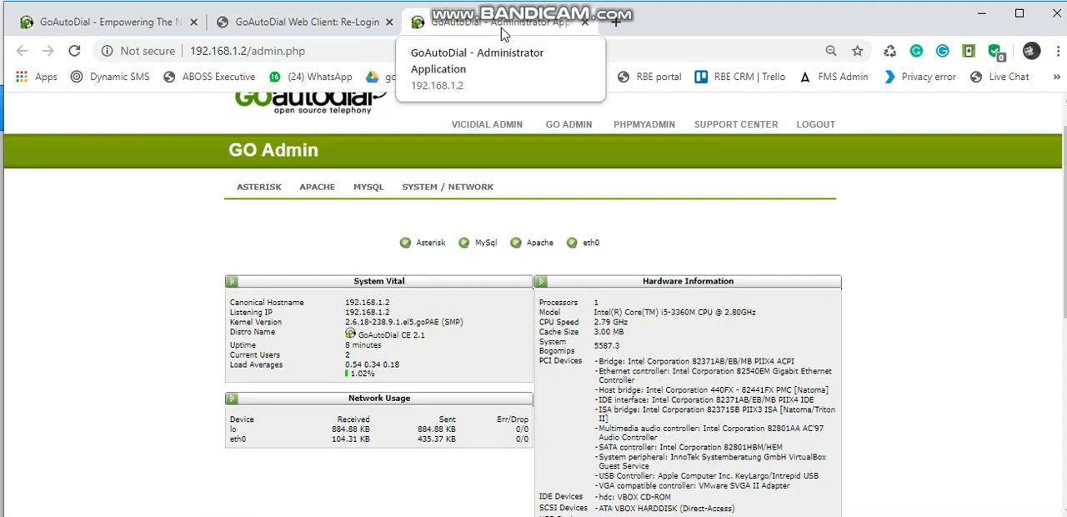